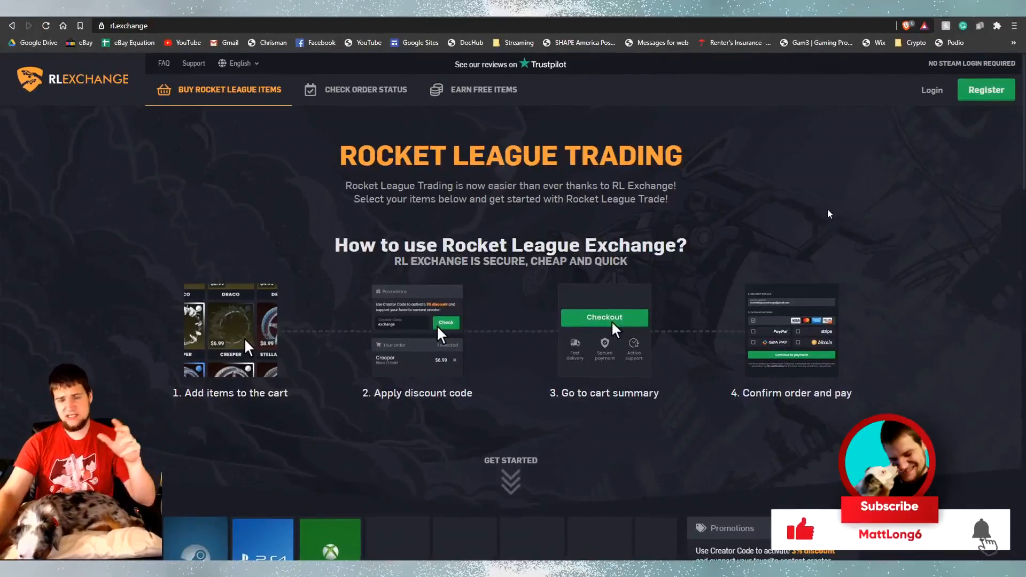
Step: View RL Exchange's Trustpilot page, 4.8 stars from 144 reviews, scrolling the recent five-star reviews
{"action": "left_click", "coordinate": [887, 510]}
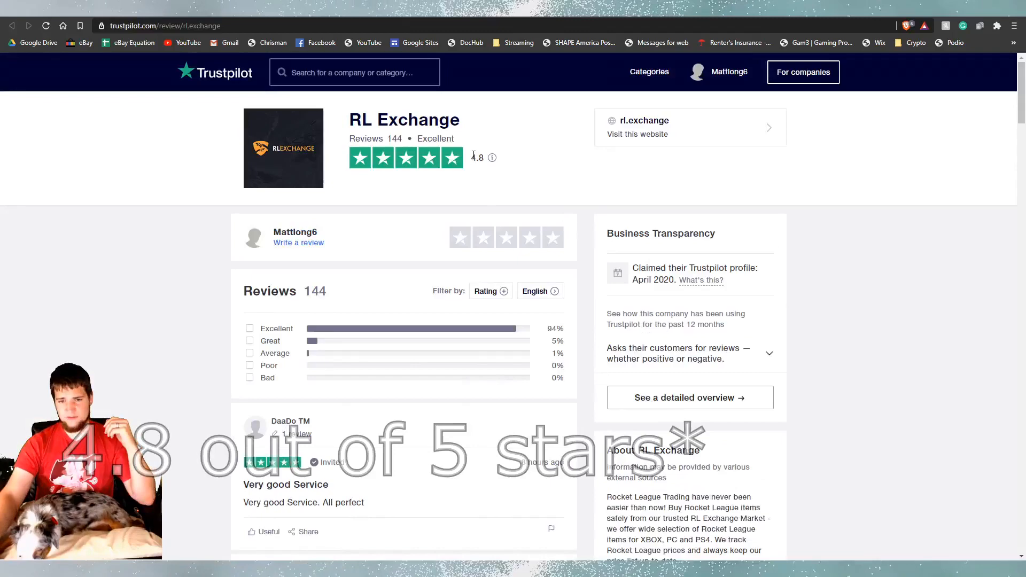
{"action": "scroll", "scroll_direction": "down", "scroll_amount": 3}
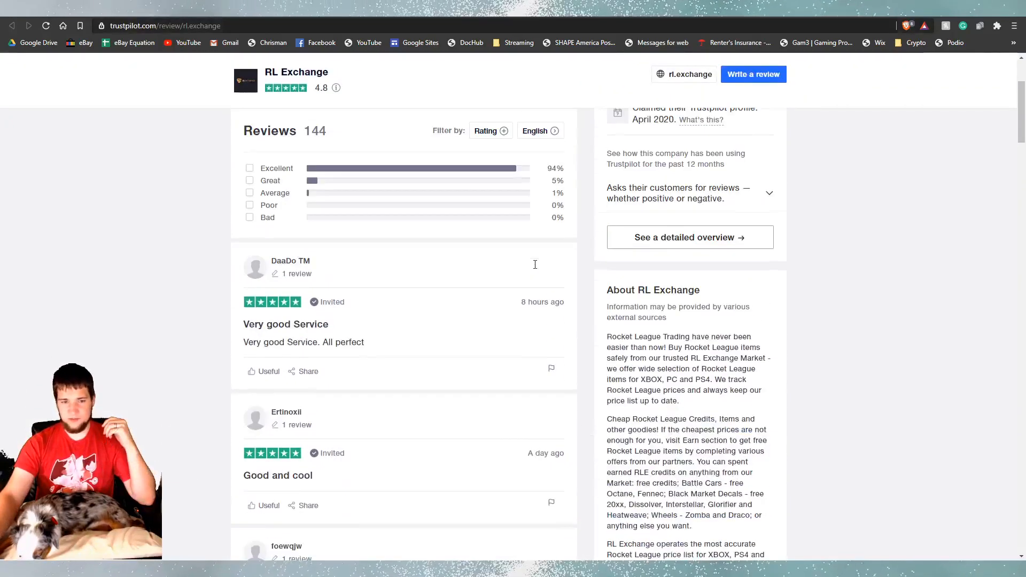
{"action": "scroll", "scroll_direction": "down", "scroll_amount": 3}
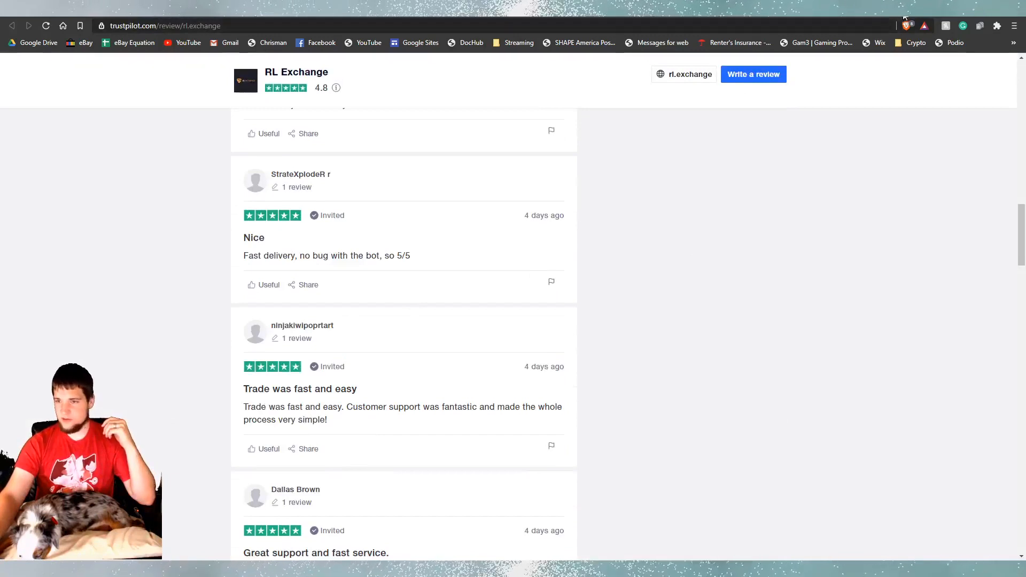
Step: Preview Earn Free Items and Check Order Status, return to Buy Rocket League Items, and start a support chat
{"action": "left_click", "coordinate": [688, 74]}
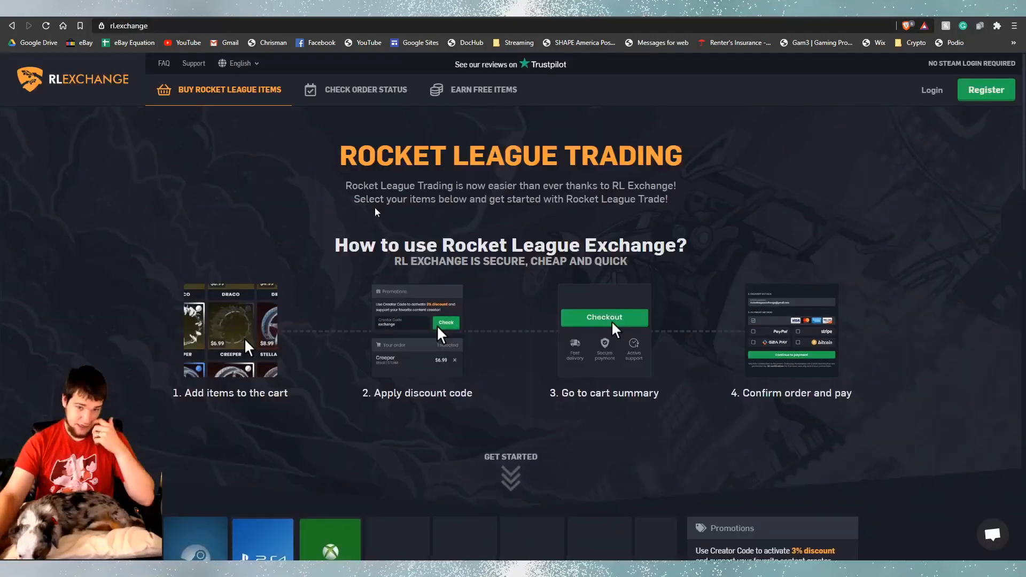
{"action": "left_click", "coordinate": [483, 90]}
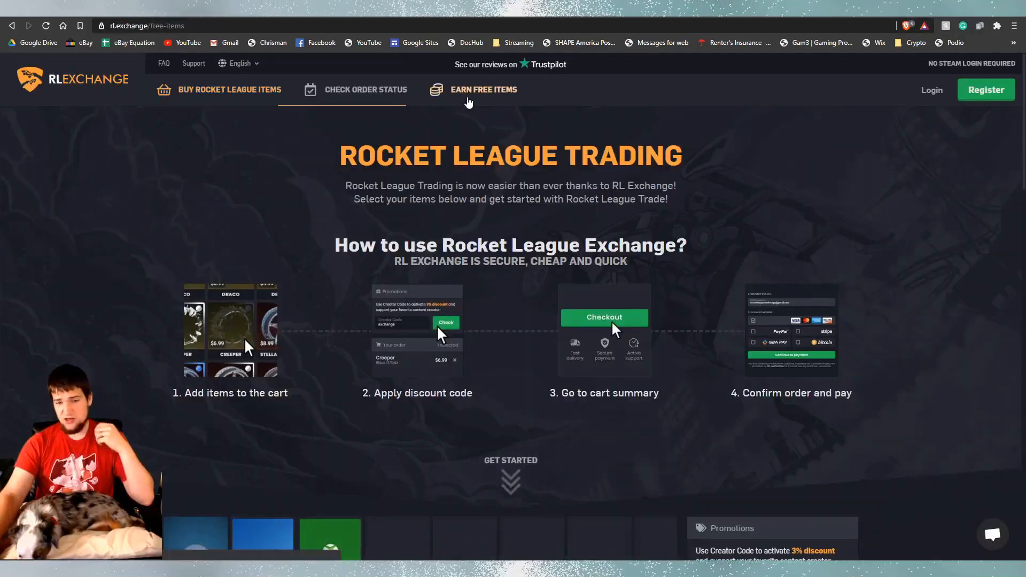
{"action": "left_click", "coordinate": [483, 90]}
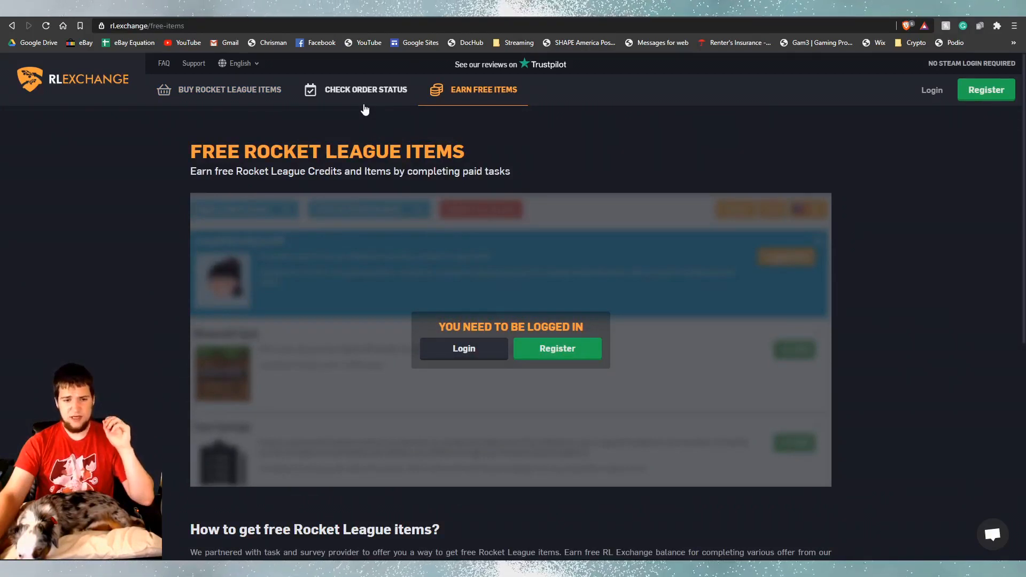
{"action": "left_click", "coordinate": [366, 90]}
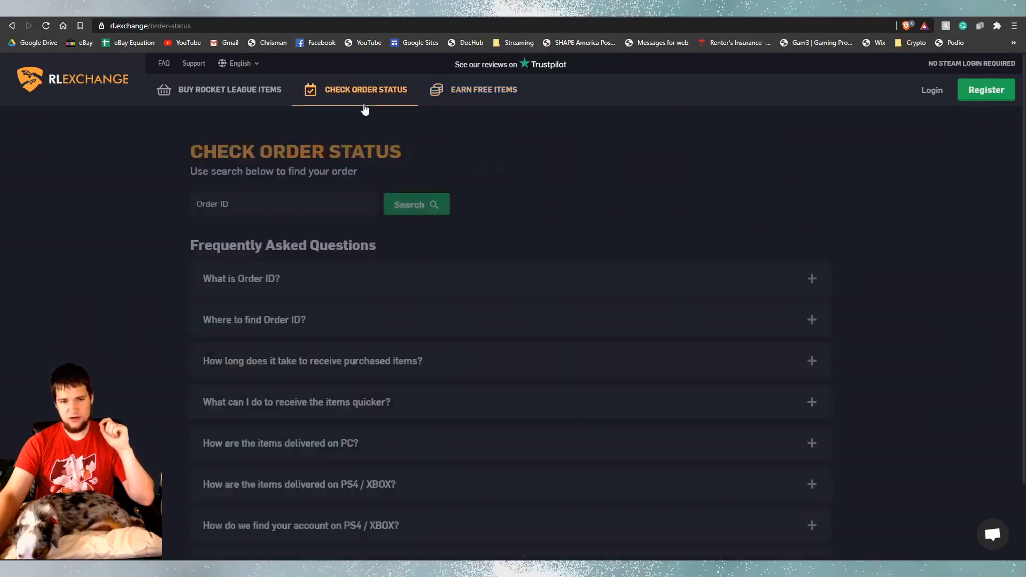
{"action": "left_click", "coordinate": [230, 90]}
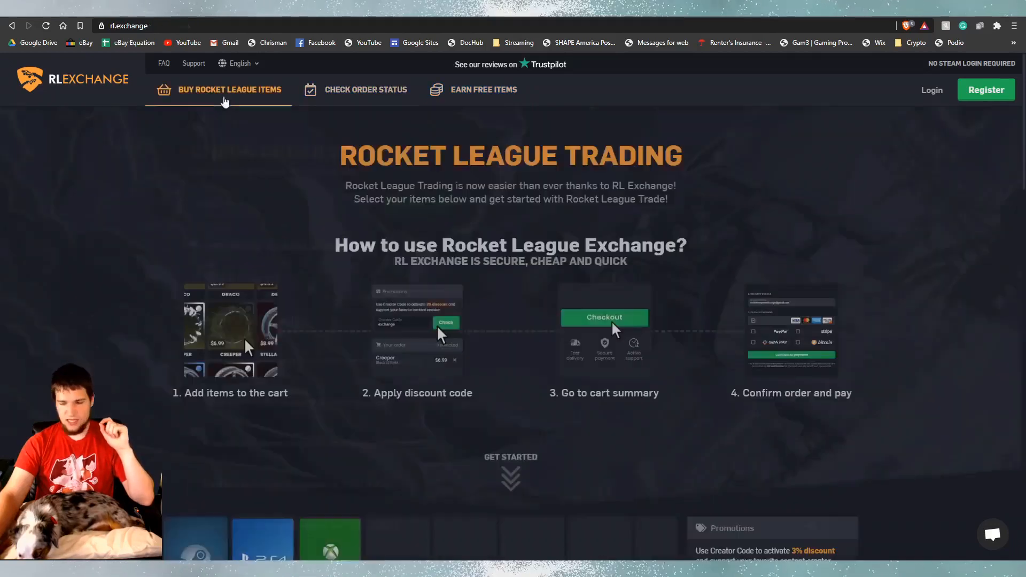
{"action": "left_click", "coordinate": [991, 533]}
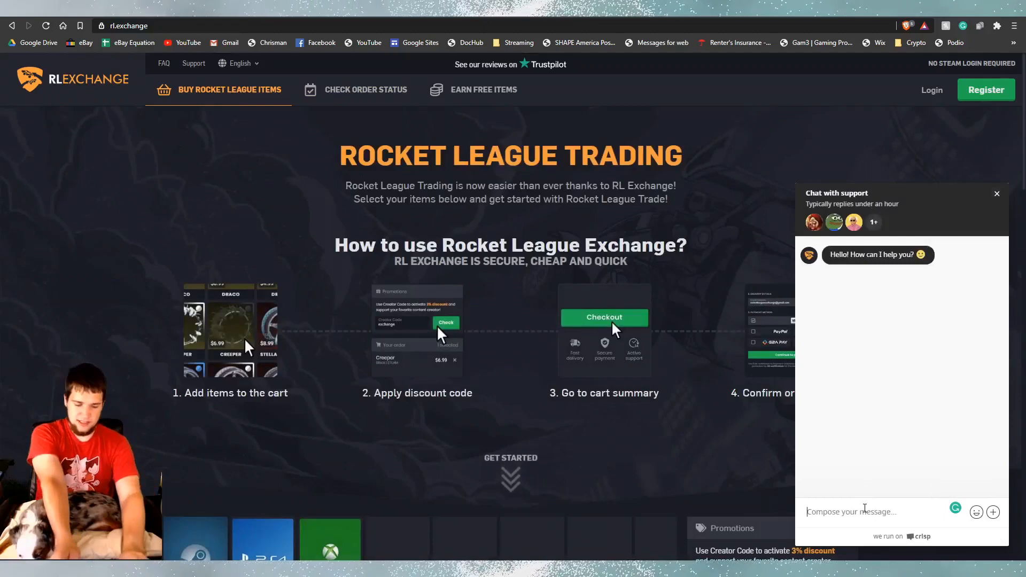
Step: Send 'Hello' and 'How do I get started?' to support, then start the chat's waiting game
{"action": "type", "text": "Hell"}
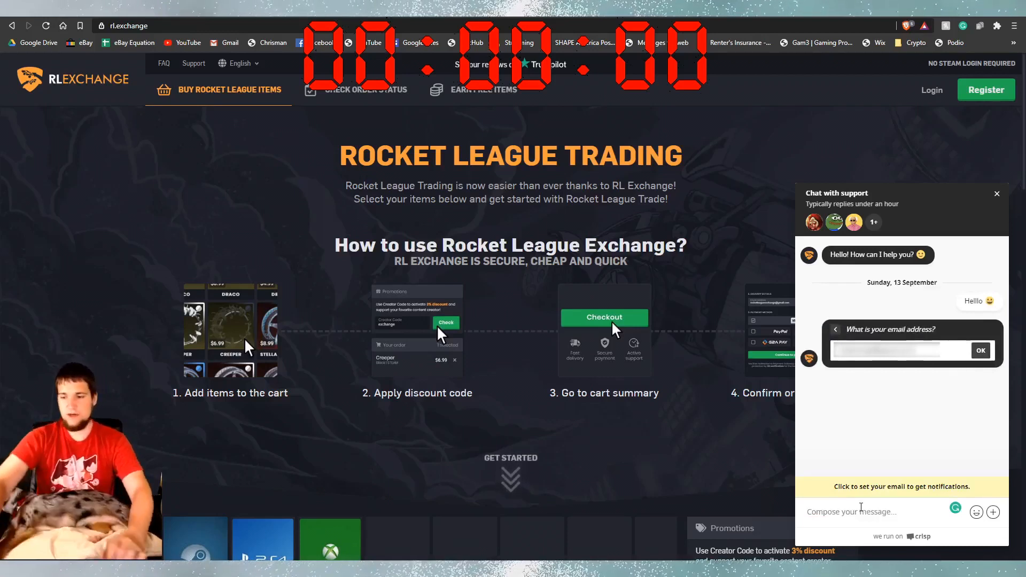
{"action": "left_click", "coordinate": [980, 350]}
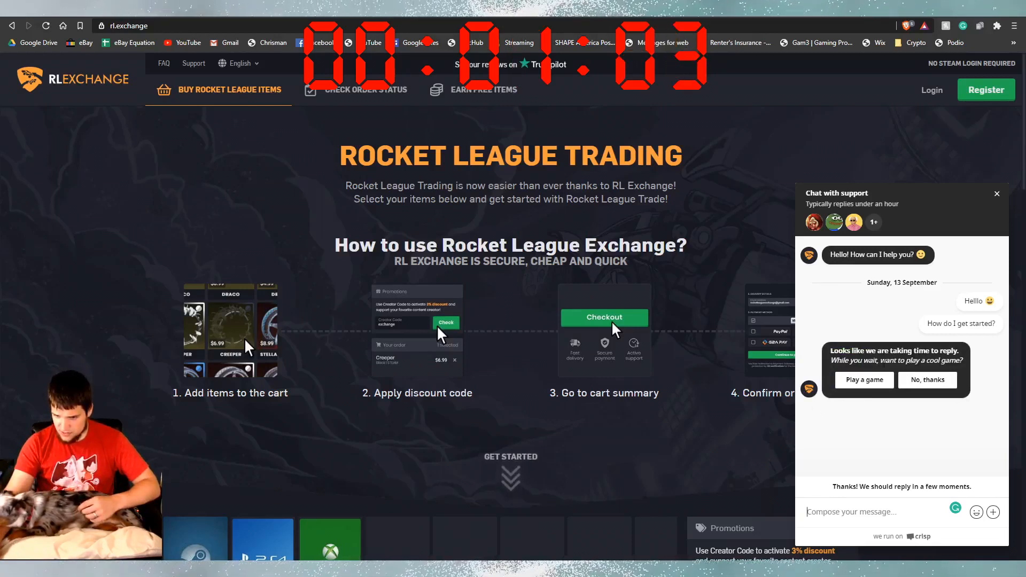
{"action": "left_click", "coordinate": [864, 379]}
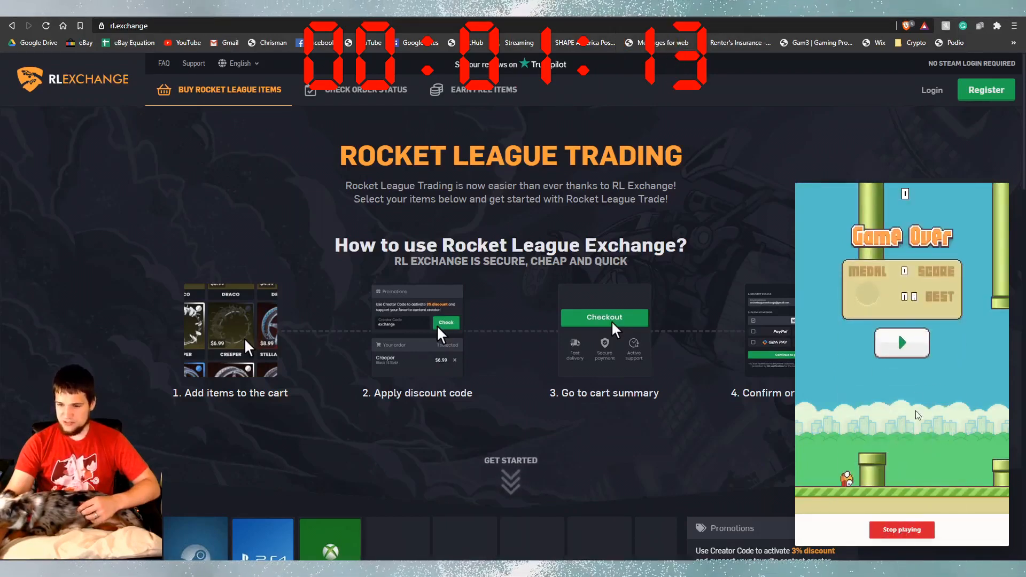
Step: Stop playing the waiting game and return to the support chat thread
{"action": "left_click", "coordinate": [902, 343]}
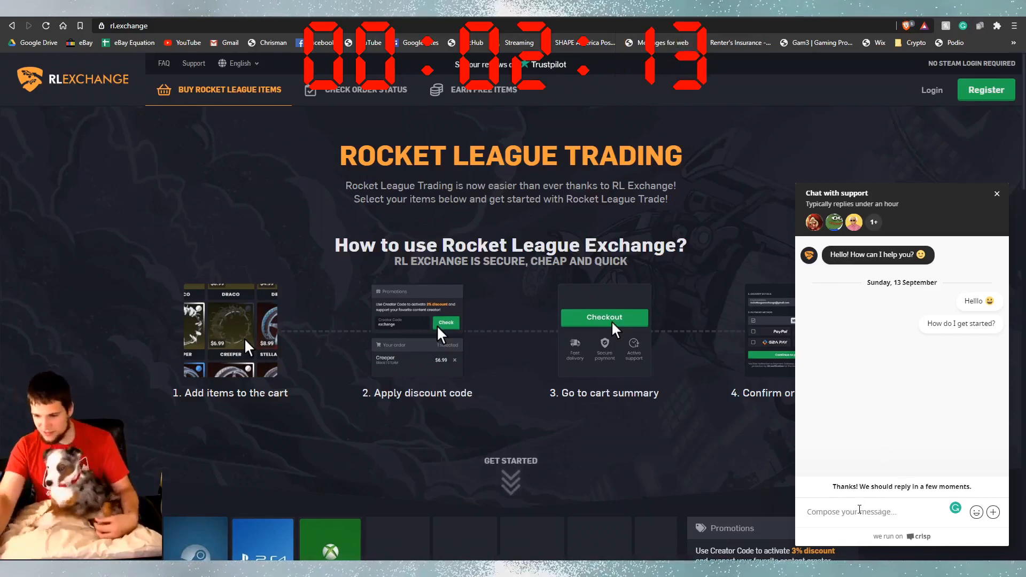
Step: Reply to support about replaying the game, then scroll down to the item store grid
{"action": "type", "text": "play a"}
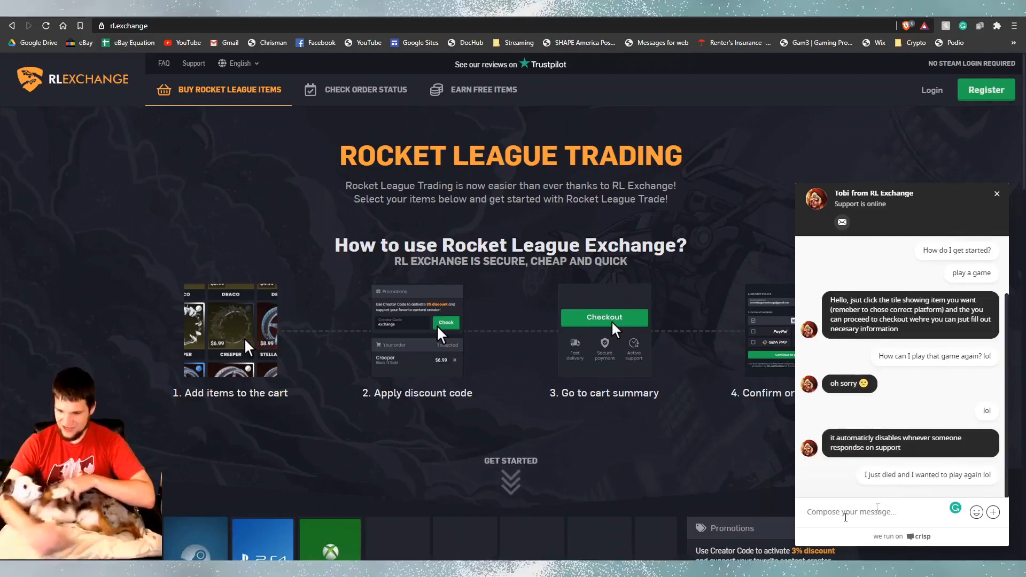
{"action": "scroll", "scroll_direction": "down", "scroll_amount": 3}
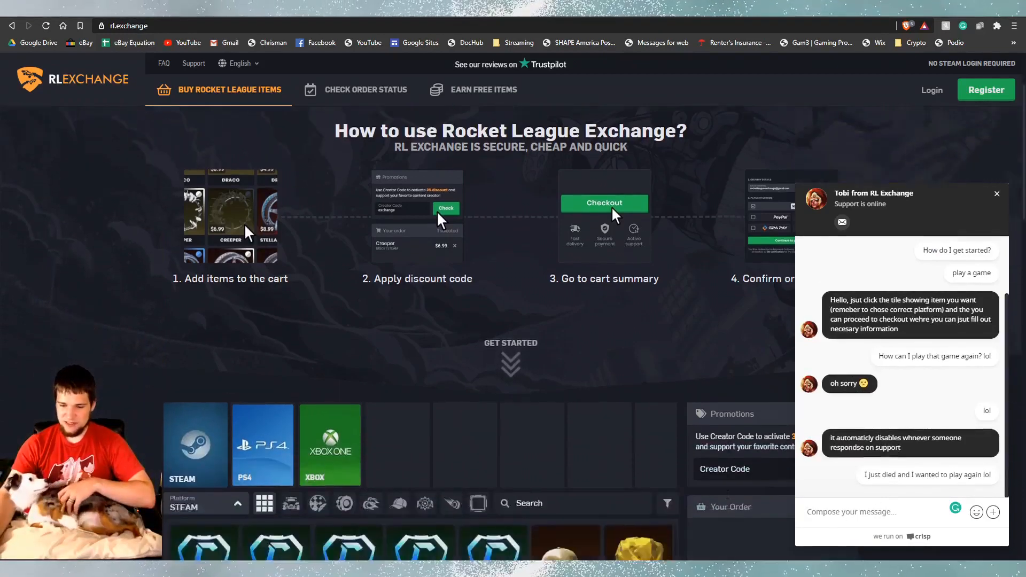
{"action": "scroll", "scroll_direction": "down", "scroll_amount": 3}
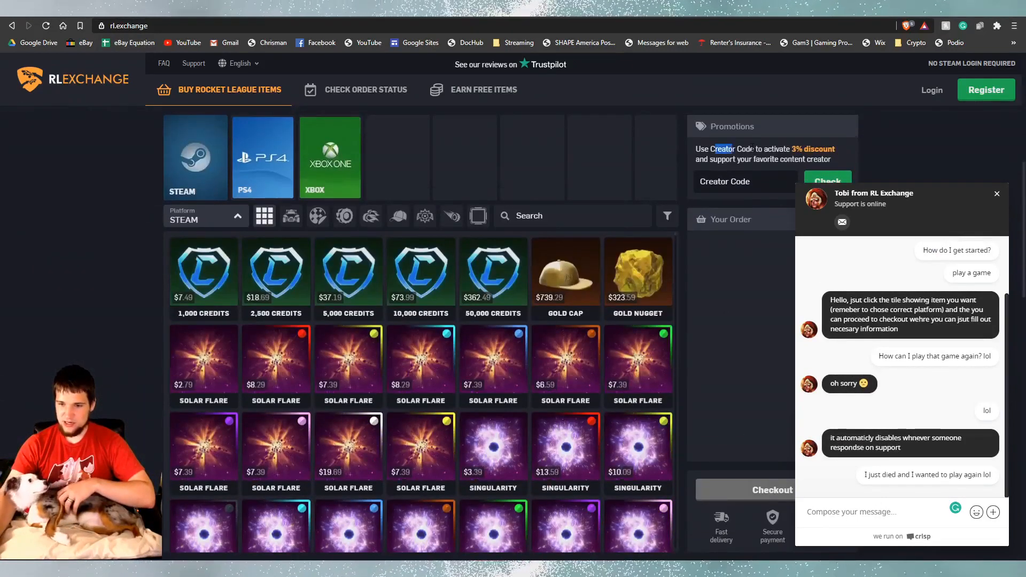
Step: Apply the creator code for a 3% checkout discount, reply 'I gotcha :D Thank you', and close the chat
{"action": "type", "text": "MATTLONG6"}
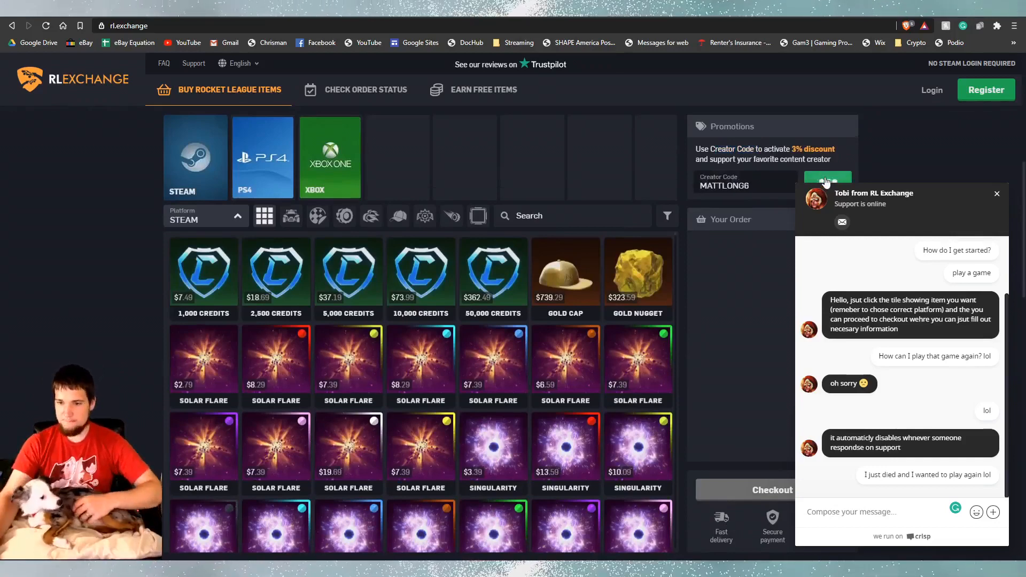
{"action": "left_click", "coordinate": [827, 182]}
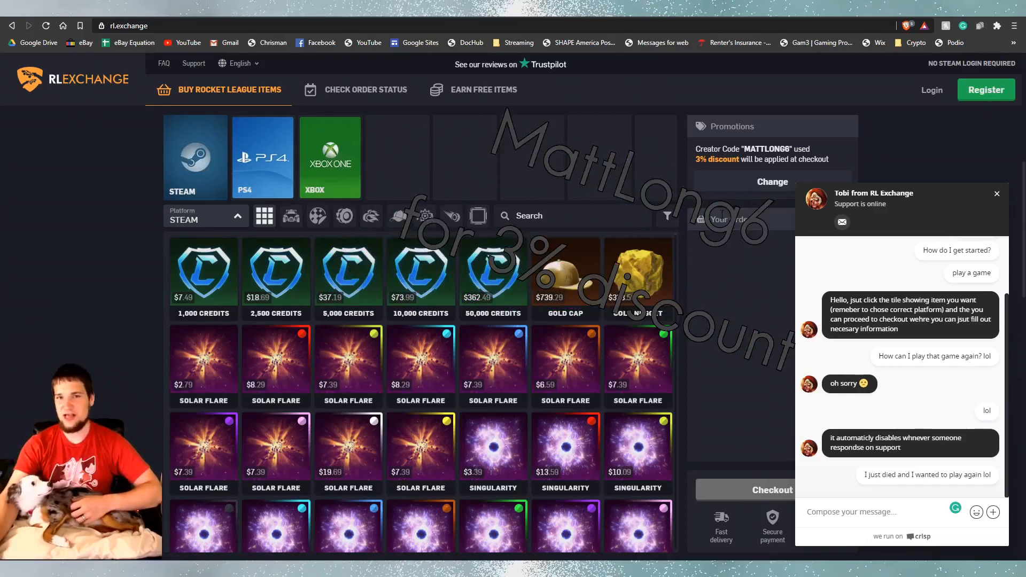
{"action": "type", "text": "I gotcha :D Thank you"}
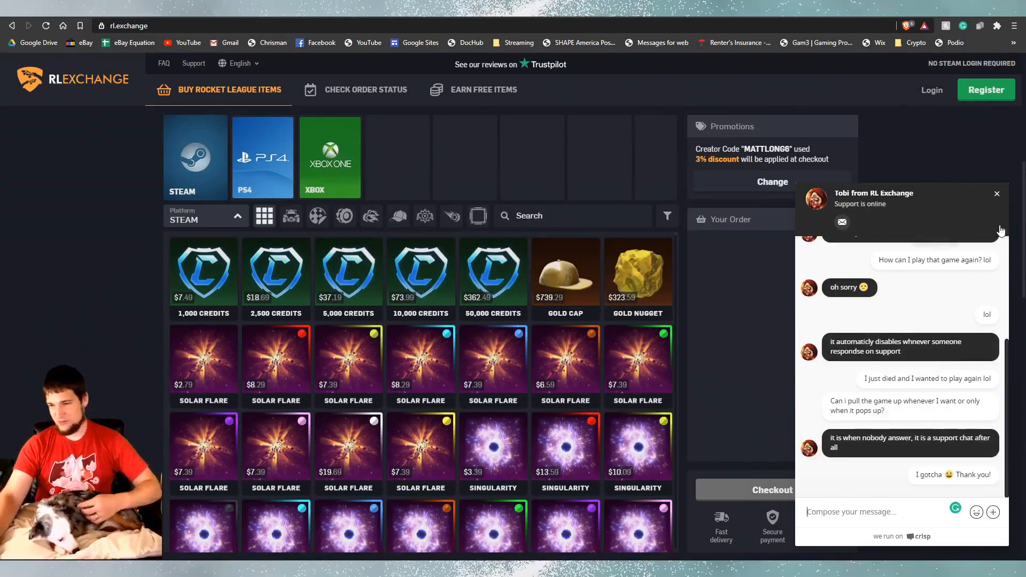
{"action": "left_click", "coordinate": [997, 193]}
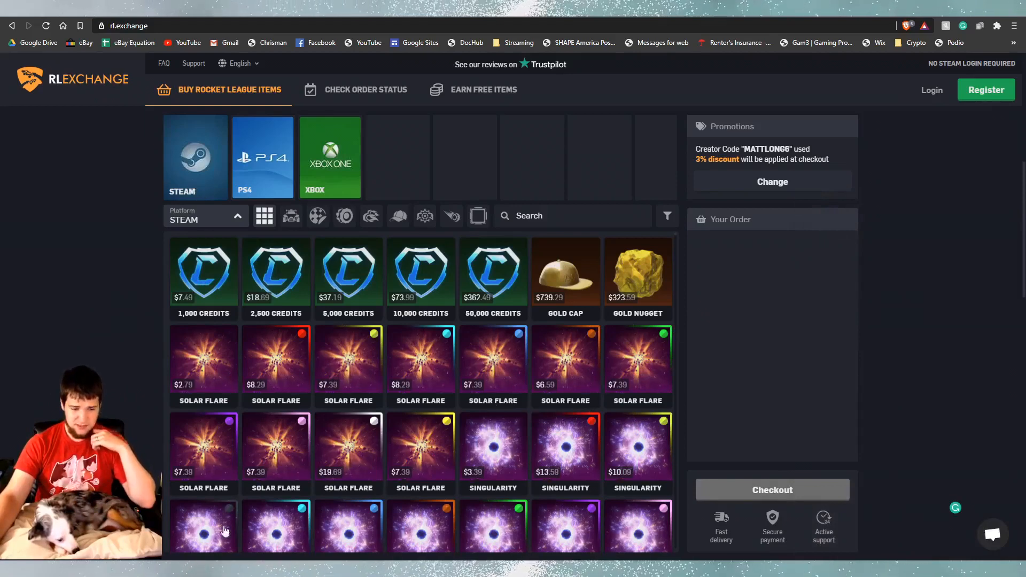
Step: Scroll the Steam catalog past boosts down to wheels like Zomba and Wonderment
{"action": "scroll", "scroll_direction": "down", "scroll_amount": 3}
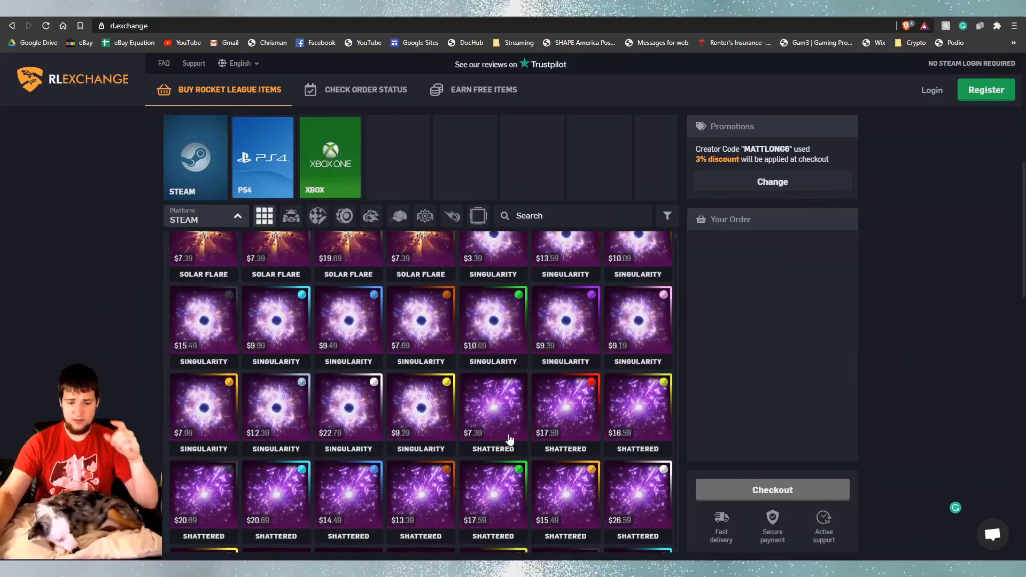
{"action": "scroll", "scroll_direction": "down", "scroll_amount": 3}
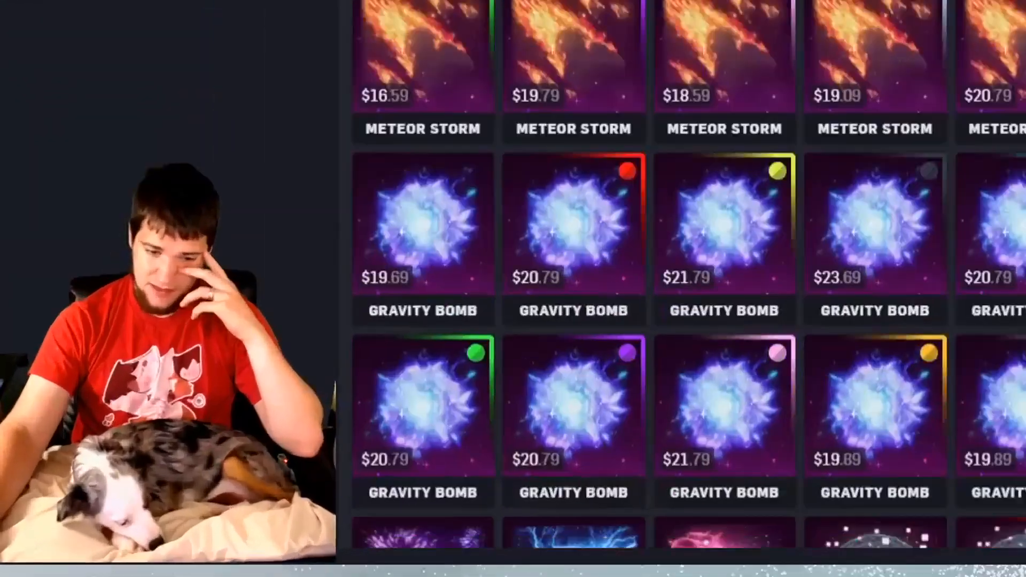
{"action": "scroll", "scroll_direction": "down", "scroll_amount": 3}
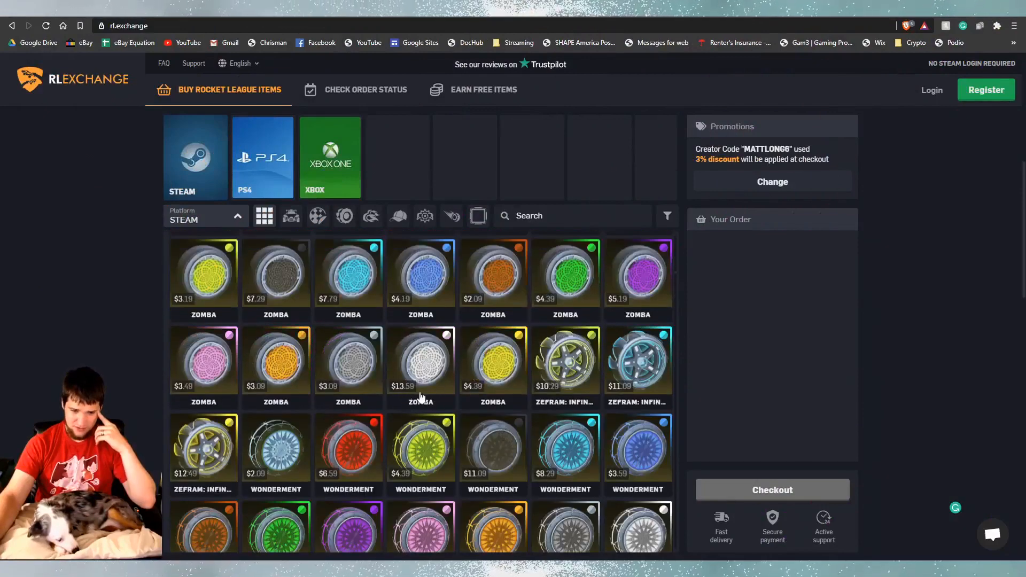
{"action": "scroll", "scroll_direction": "down", "scroll_amount": 3}
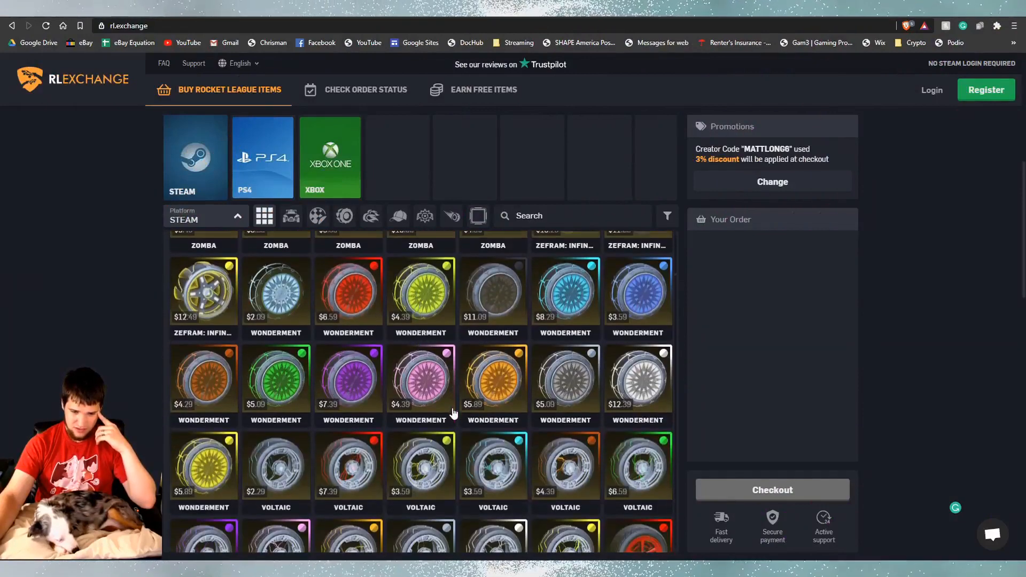
{"action": "scroll", "scroll_direction": "down", "scroll_amount": 3}
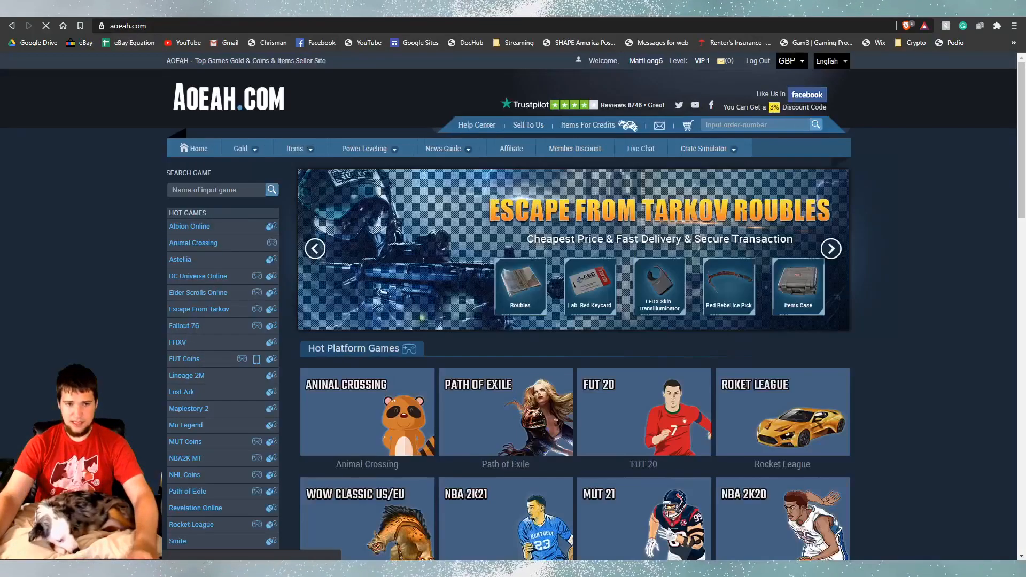
Step: On AOEAH, dismiss the language dropdown and switch the price currency from GBP to USD
{"action": "left_click", "coordinate": [781, 412]}
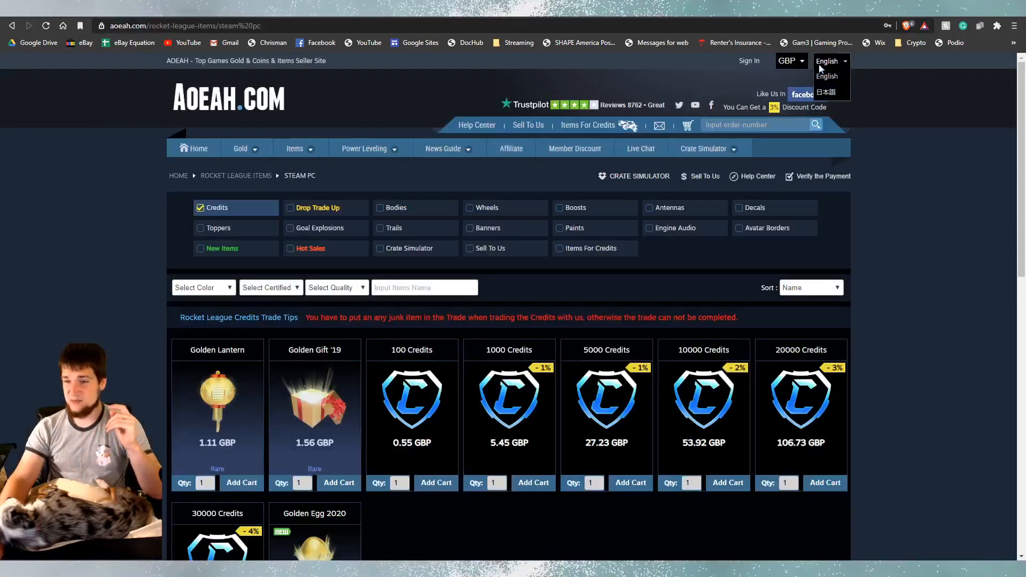
{"action": "left_click", "coordinate": [831, 61]}
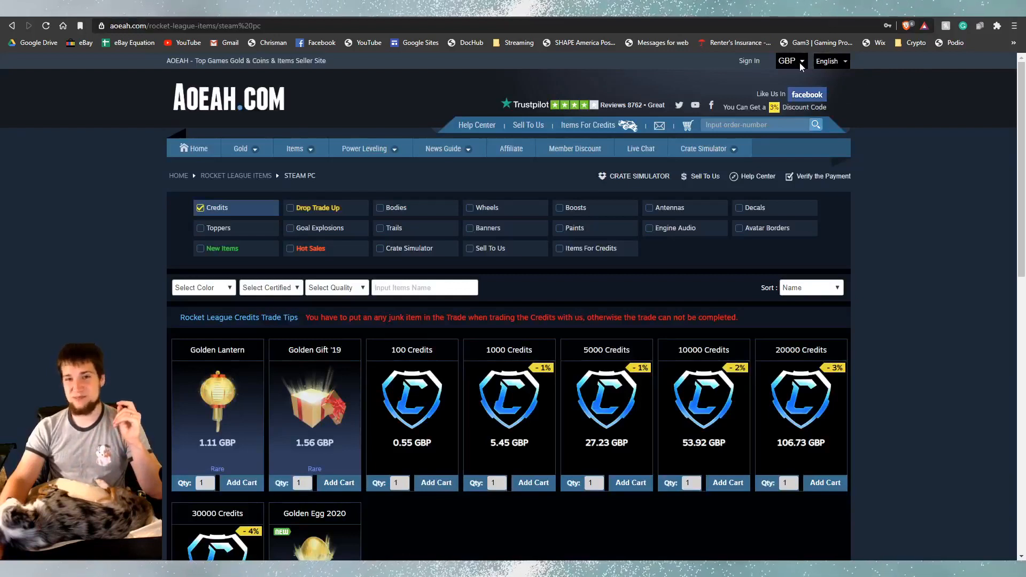
{"action": "left_click", "coordinate": [789, 61]}
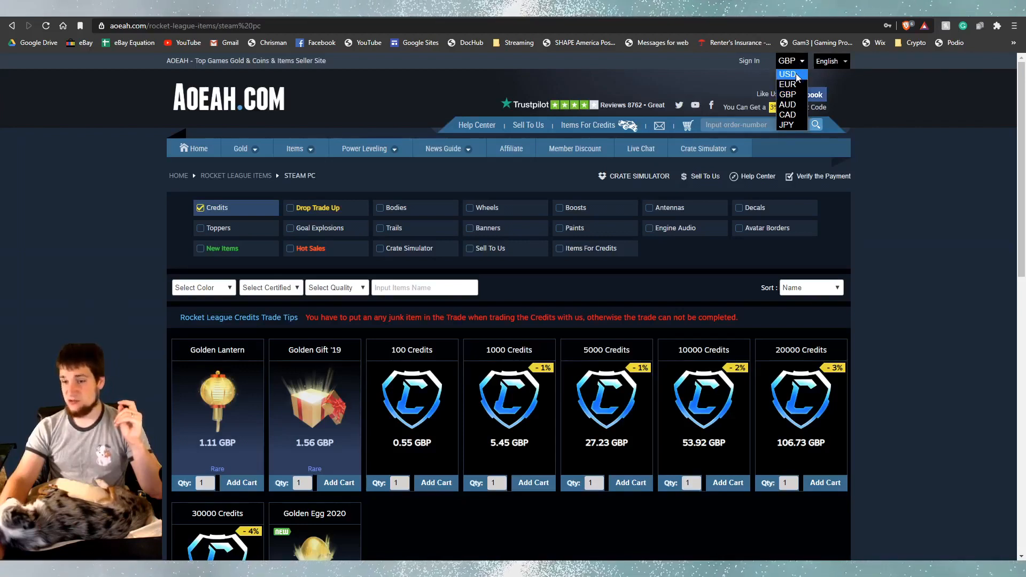
{"action": "left_click", "coordinate": [787, 73]}
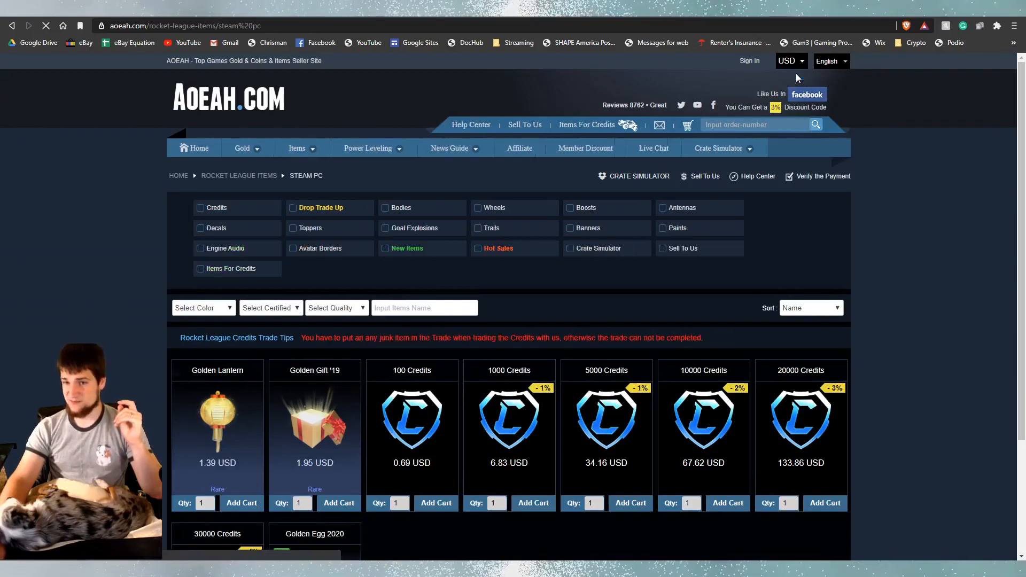
Step: Look up Maverick and Solar Flare prices on AOEAH, then return to rl.exchange's Solar Flare listings
{"action": "left_click", "coordinate": [199, 207]}
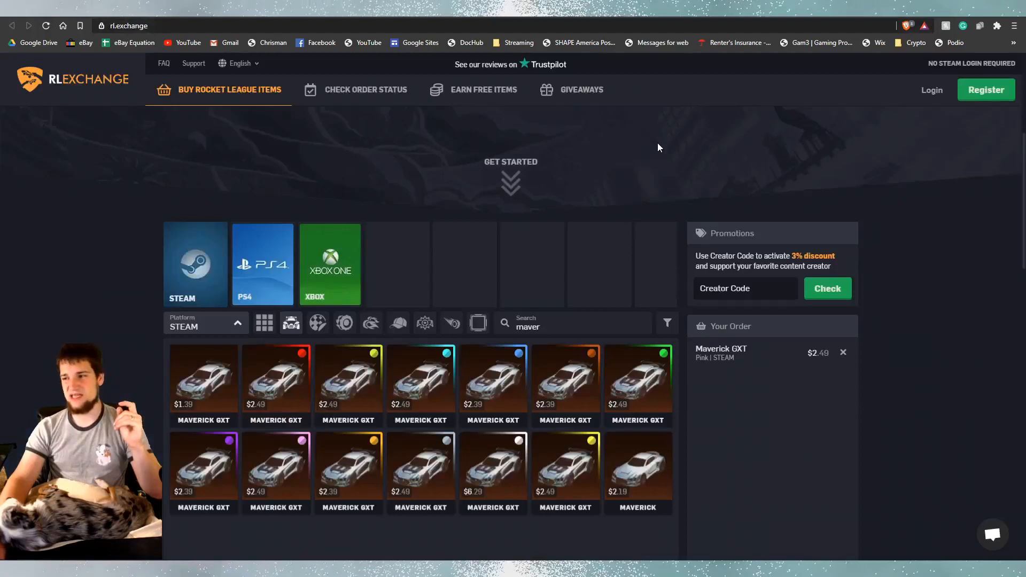
{"action": "mouse_move", "coordinate": [449, 202]}
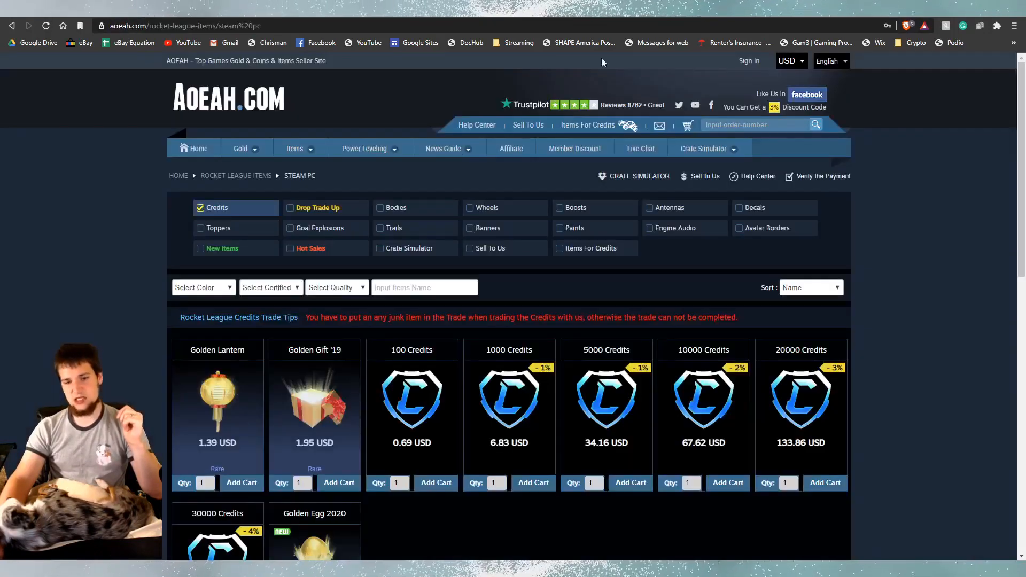
{"action": "type", "text": "maveri"}
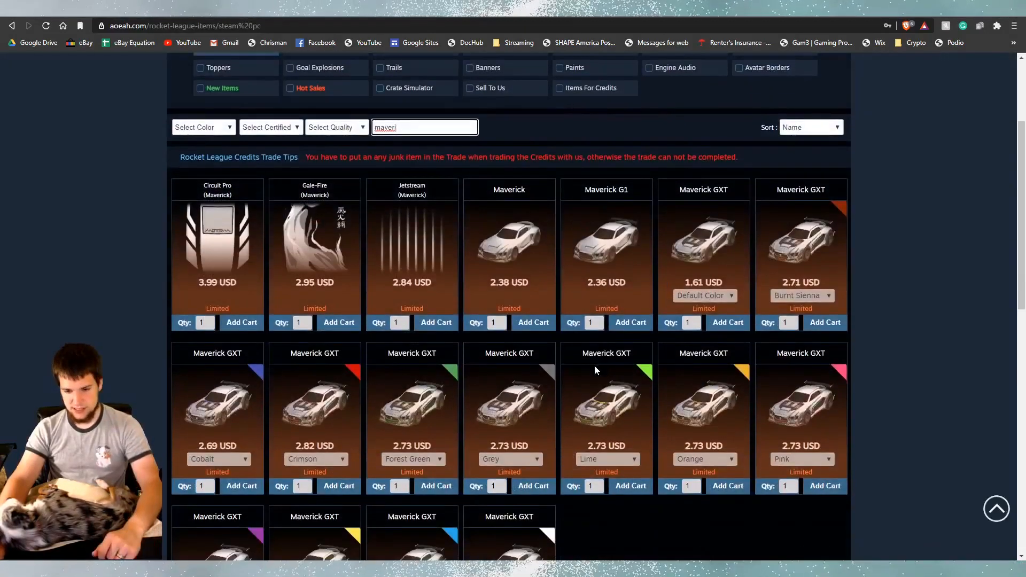
{"action": "scroll", "scroll_direction": "down", "scroll_amount": 3}
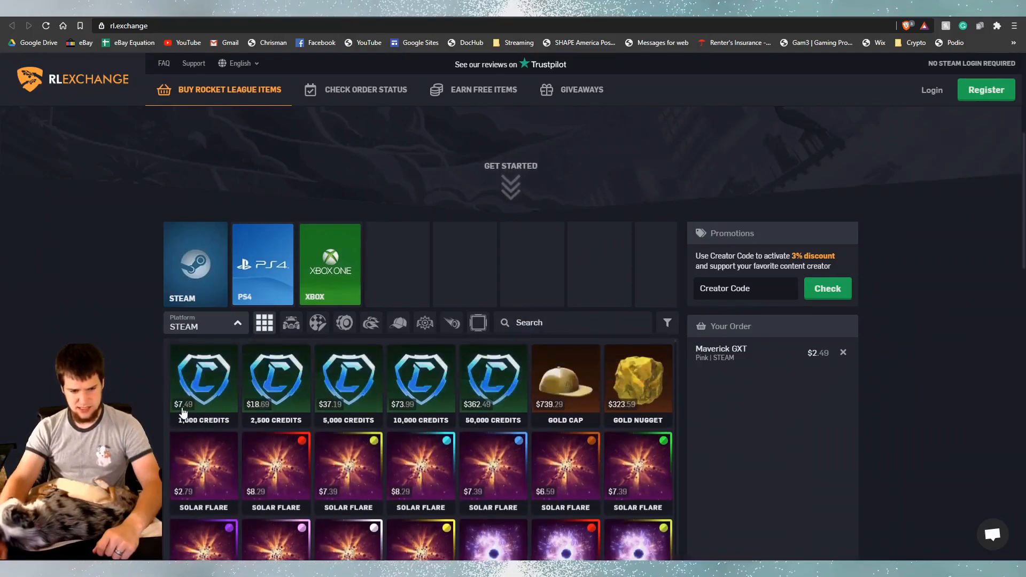
{"action": "mouse_move", "coordinate": [209, 406]}
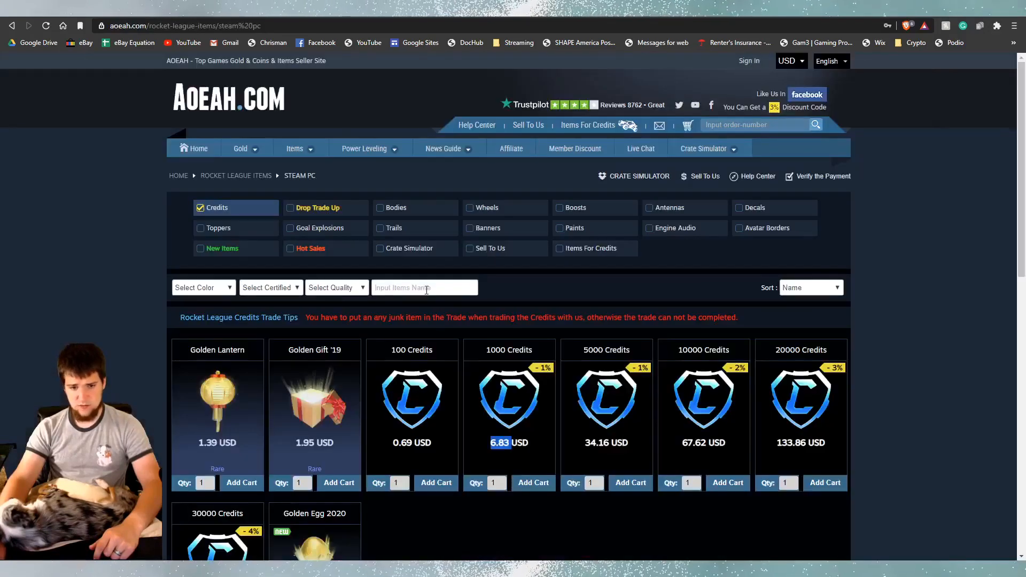
{"action": "type", "text": "solar"}
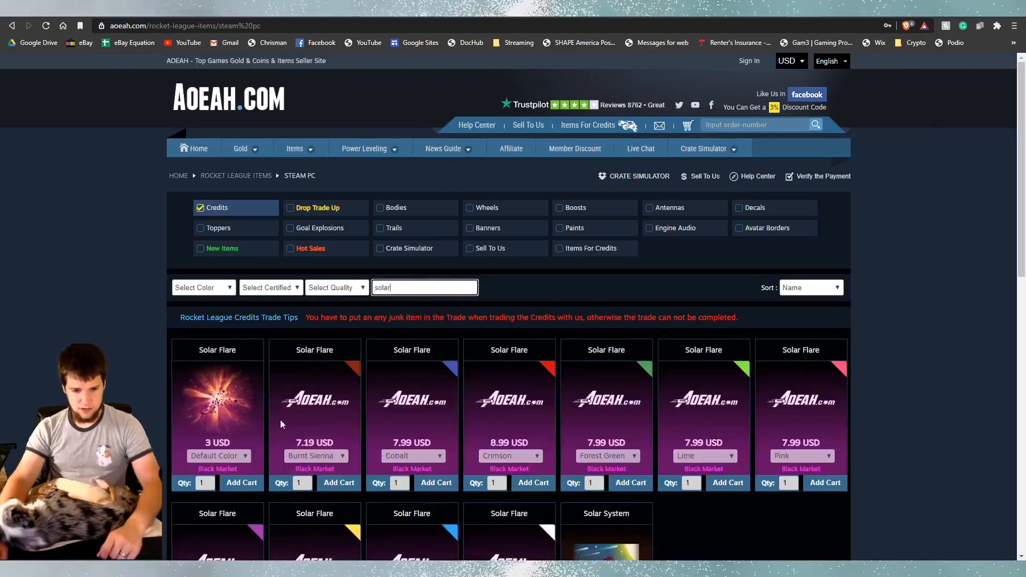
{"action": "mouse_move", "coordinate": [523, 461]}
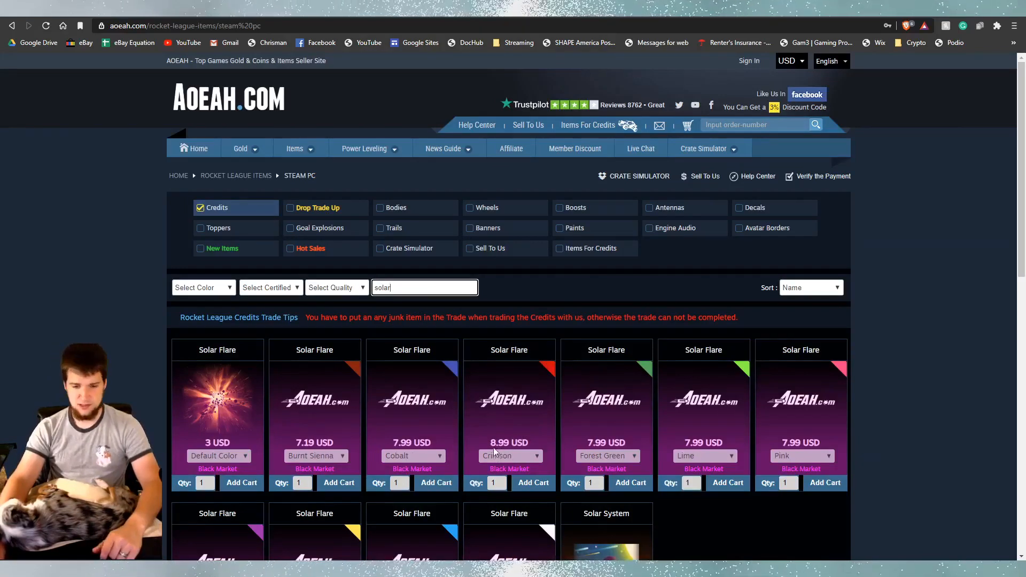
{"action": "type", "text": "rl.exchange"}
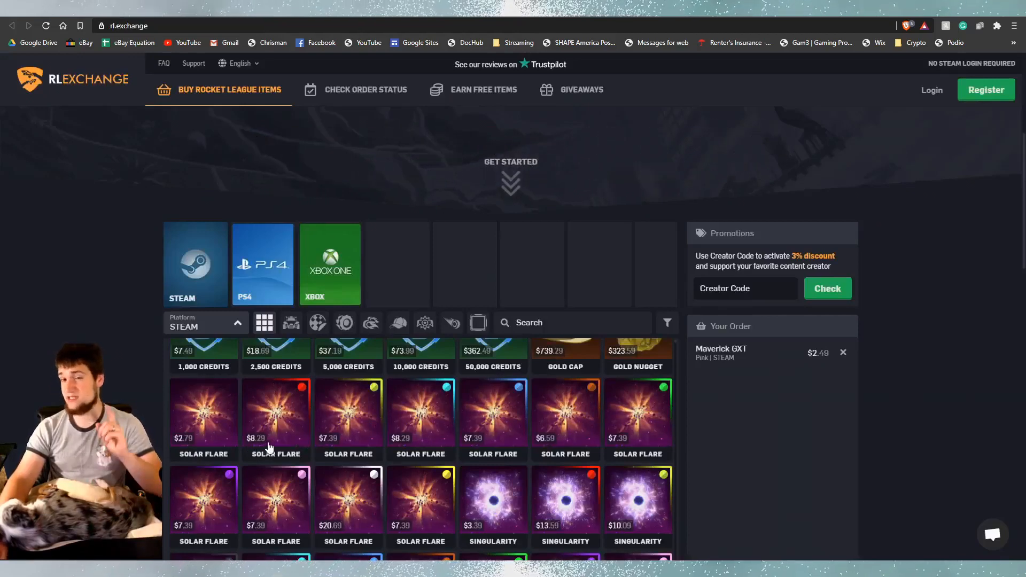
{"action": "mouse_move", "coordinate": [778, 491]}
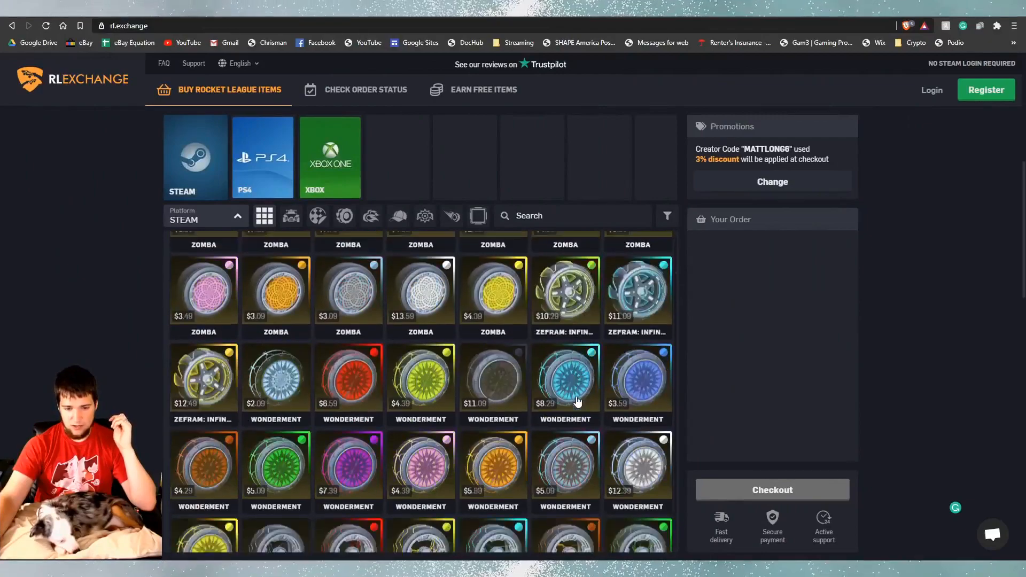
Step: Scroll through the wheels and other items in the RL Exchange catalog
{"action": "scroll", "scroll_direction": "down", "scroll_amount": 3}
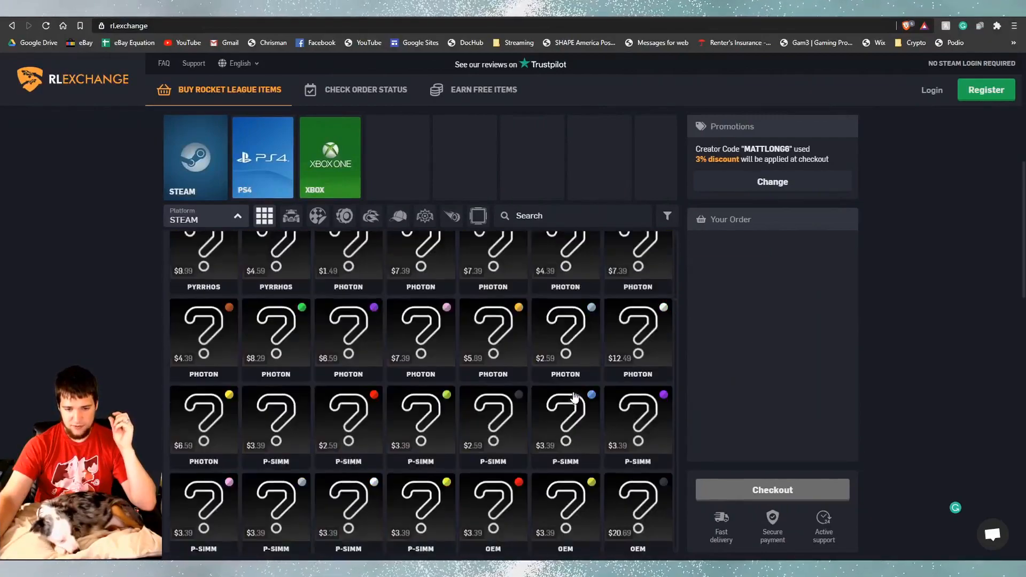
{"action": "scroll", "scroll_direction": "down", "scroll_amount": 3}
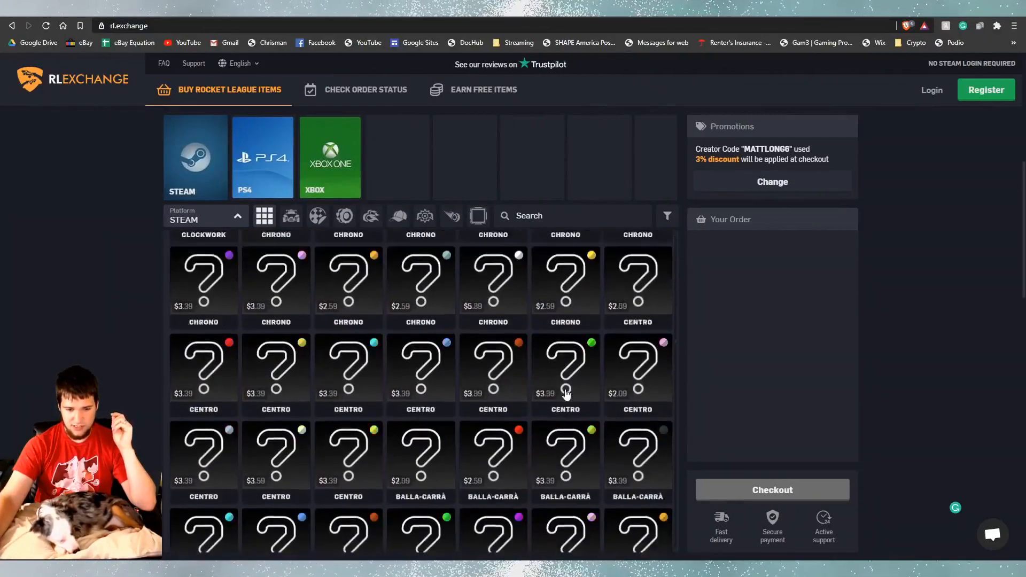
{"action": "scroll", "scroll_direction": "down", "scroll_amount": 3}
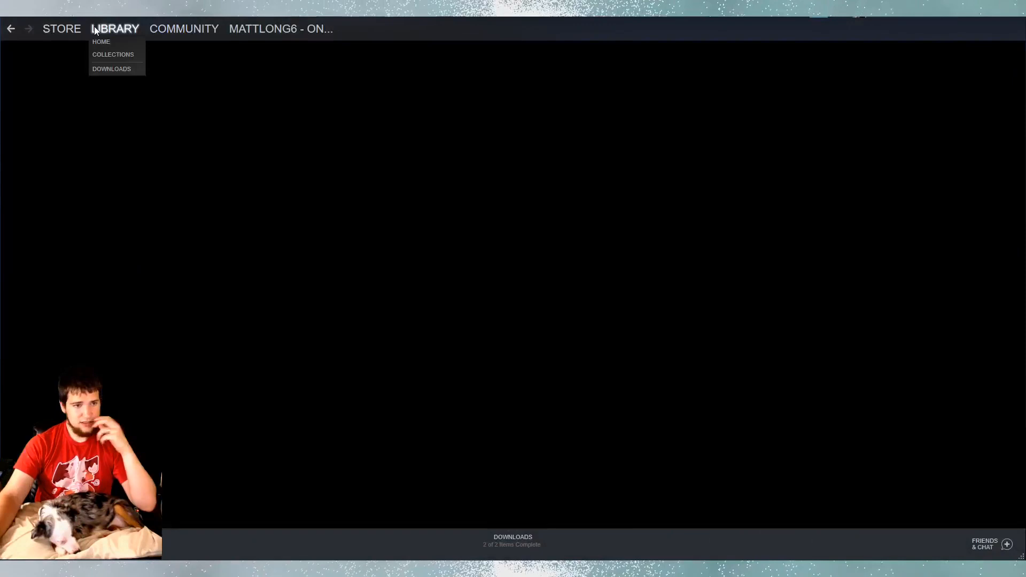
Step: Launch Rocket League from the Steam library and go to Manage Inventory
{"action": "left_click", "coordinate": [100, 42]}
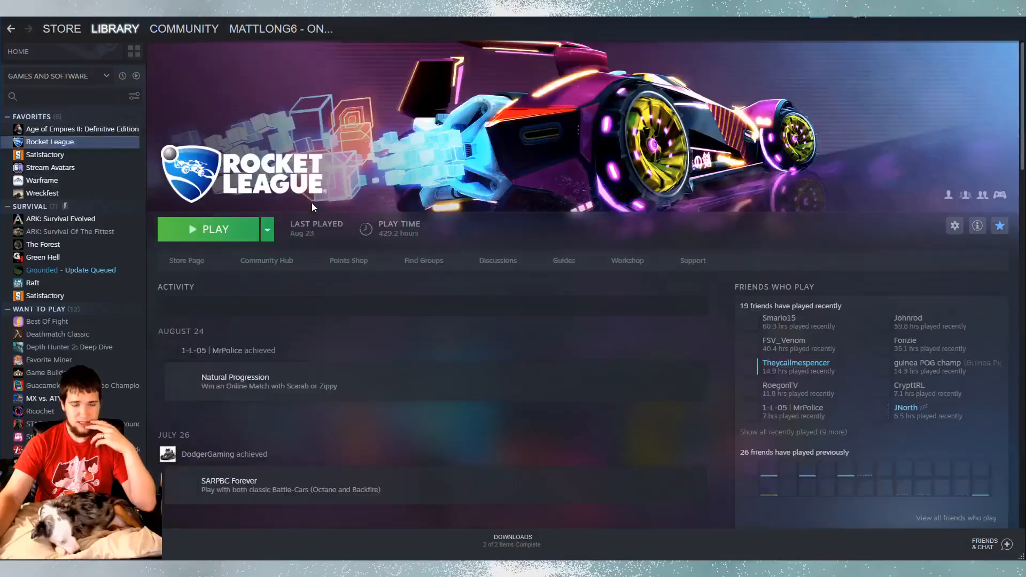
{"action": "left_click", "coordinate": [215, 229]}
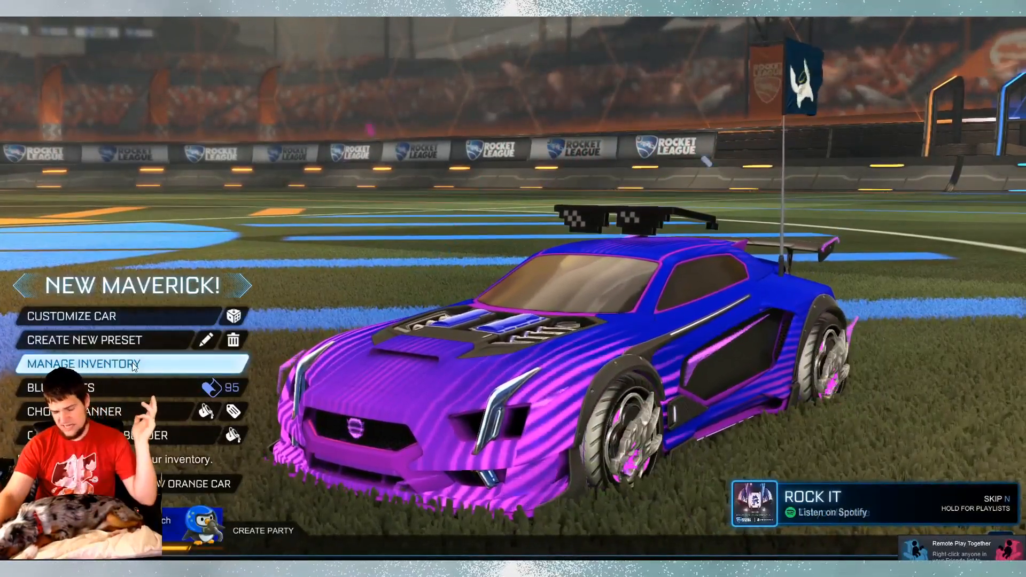
{"action": "left_click", "coordinate": [82, 363]}
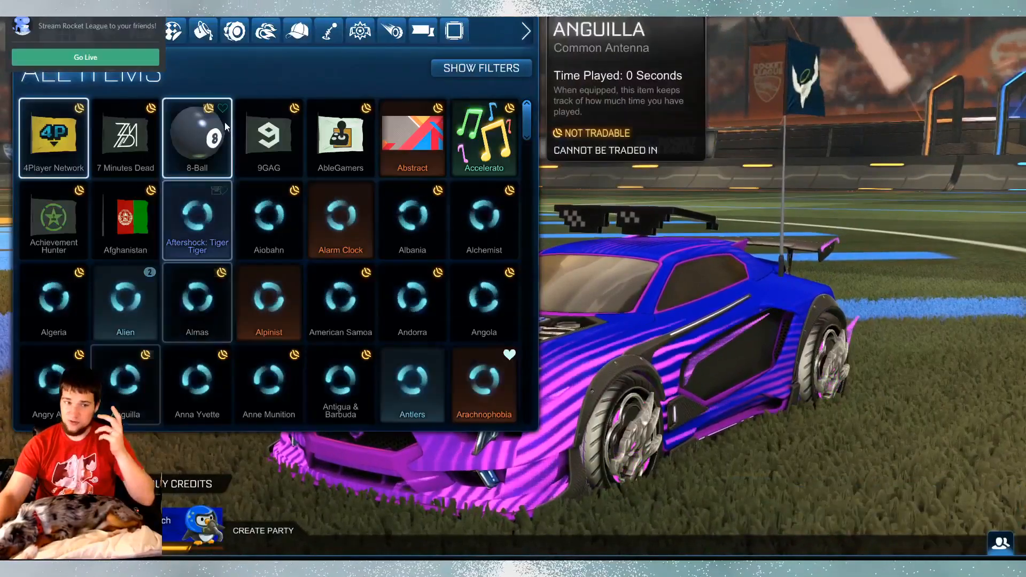
{"action": "left_click", "coordinate": [128, 30]}
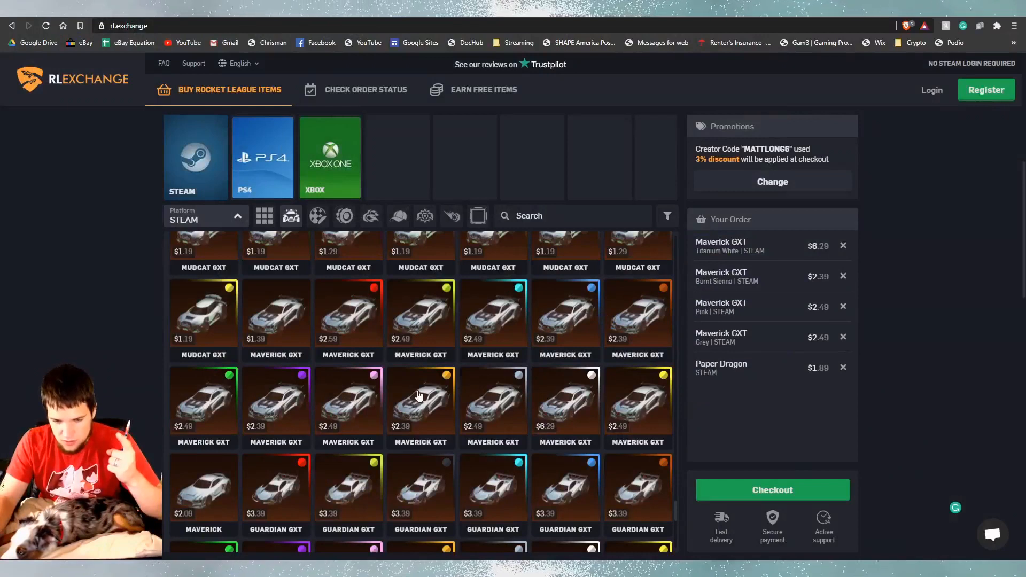
{"action": "mouse_move", "coordinate": [418, 409]}
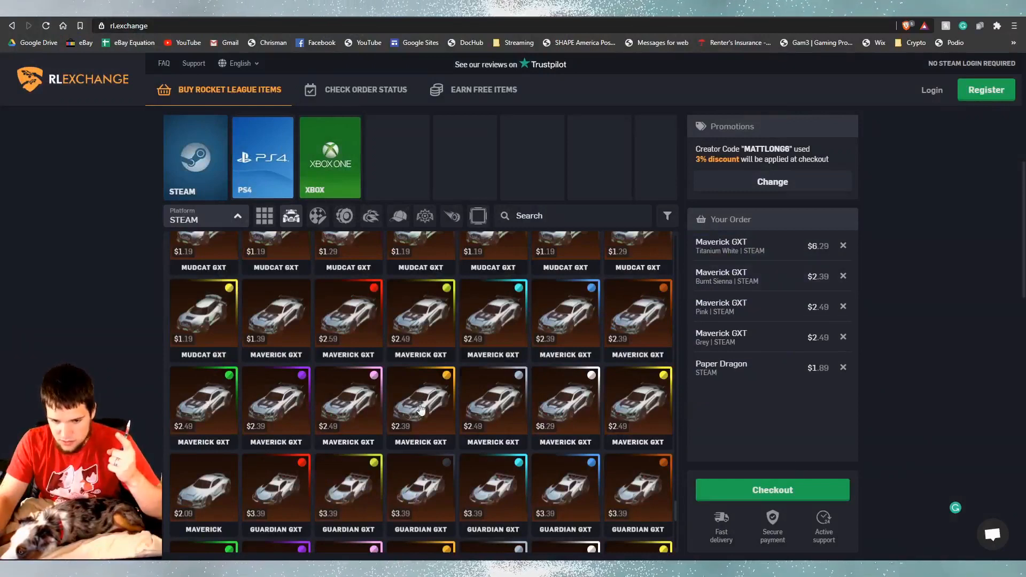
{"action": "mouse_move", "coordinate": [495, 415]}
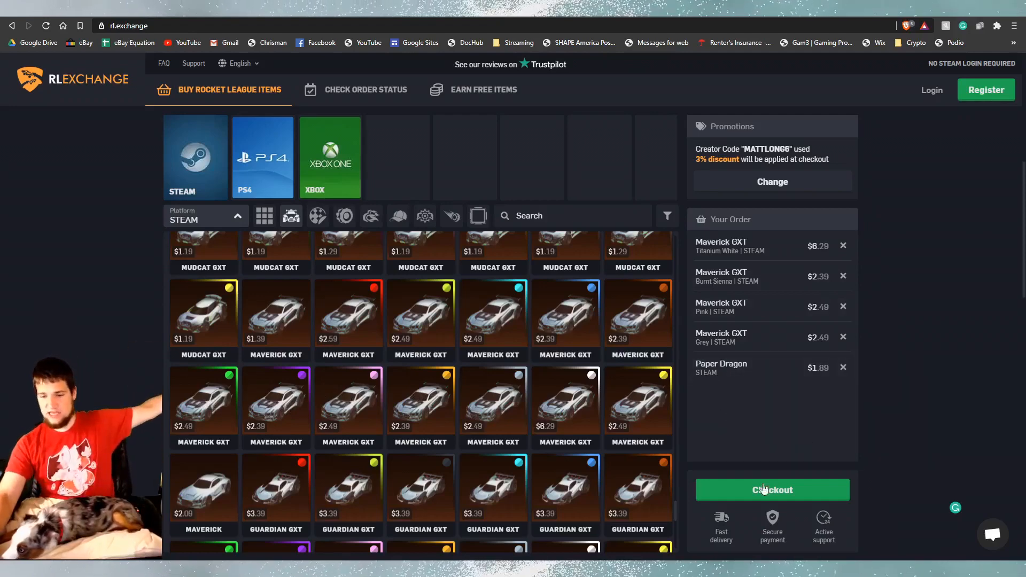
Step: View and close the five-item checkout summary, then jump to AOEAH's Maverick listings
{"action": "left_click", "coordinate": [771, 490]}
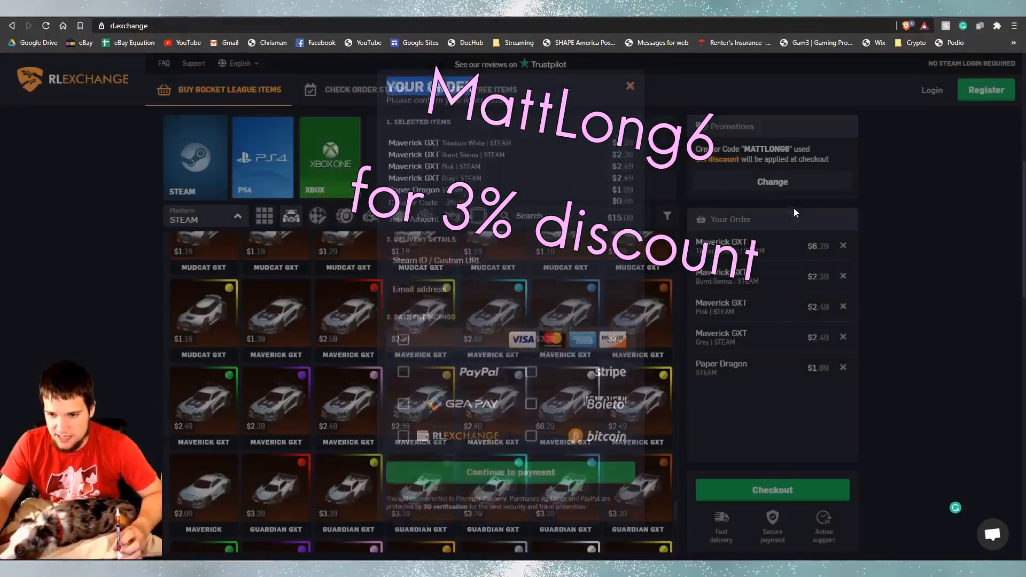
{"action": "left_click", "coordinate": [629, 85]}
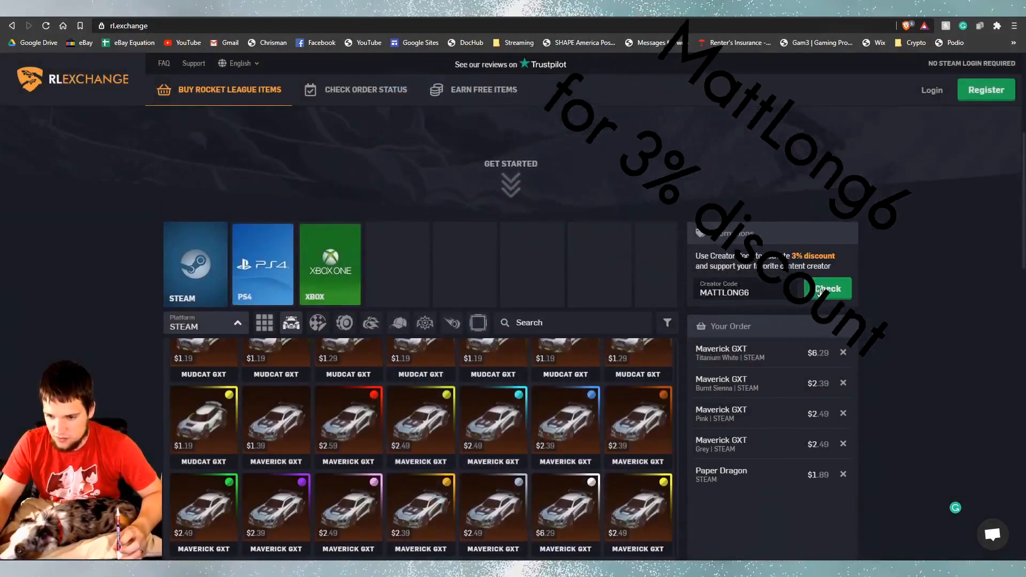
{"action": "left_click", "coordinate": [828, 289]}
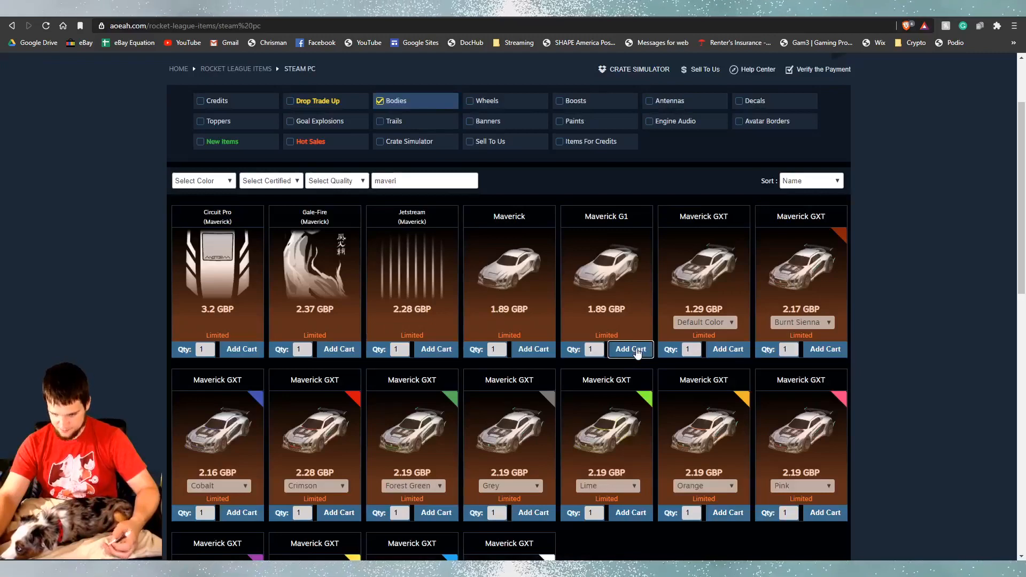
Step: Add the Maverick G1 at 1.89 GBP to the AOEAH cart and head to checkout
{"action": "left_click", "coordinate": [629, 348]}
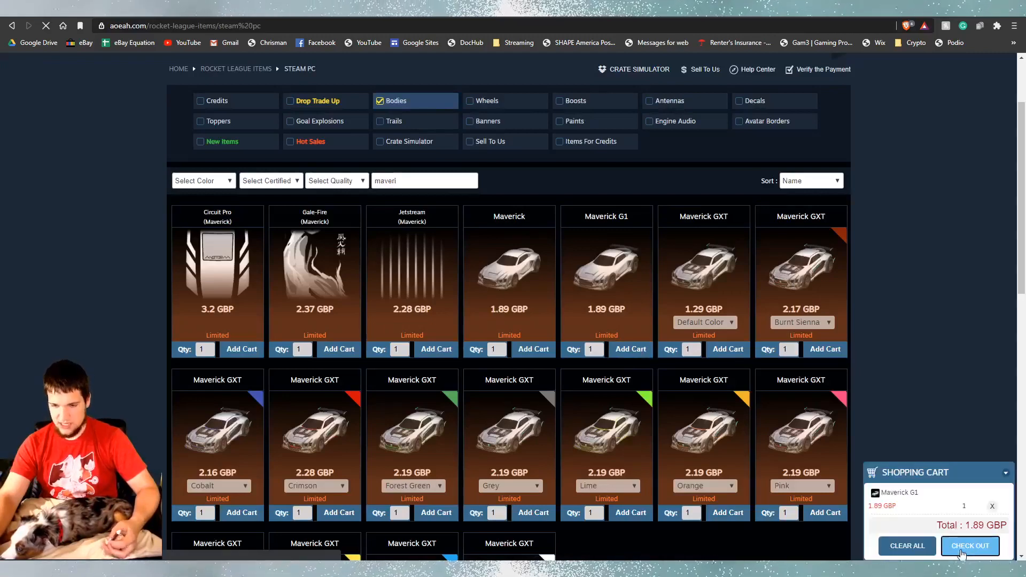
{"action": "left_click", "coordinate": [969, 545]}
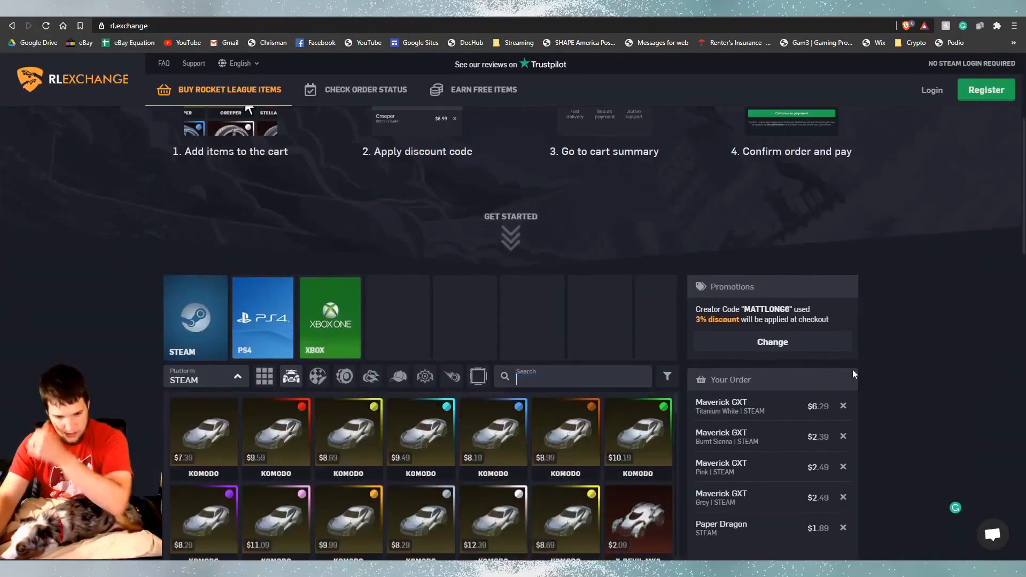
Step: Review the $15.09 checkout summary with PayPal selected, then close it
{"action": "scroll", "scroll_direction": "down", "scroll_amount": 3}
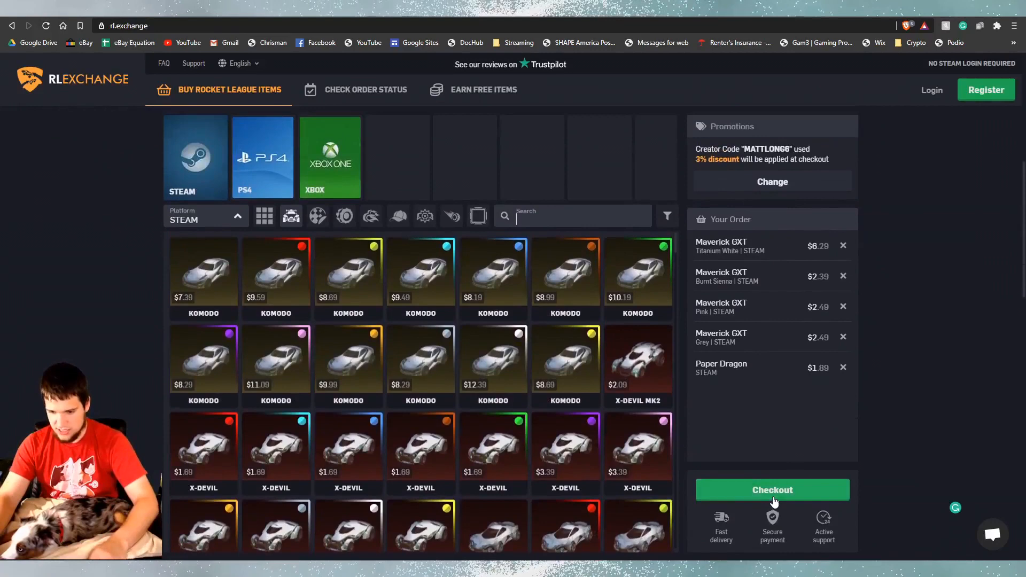
{"action": "left_click", "coordinate": [771, 489]}
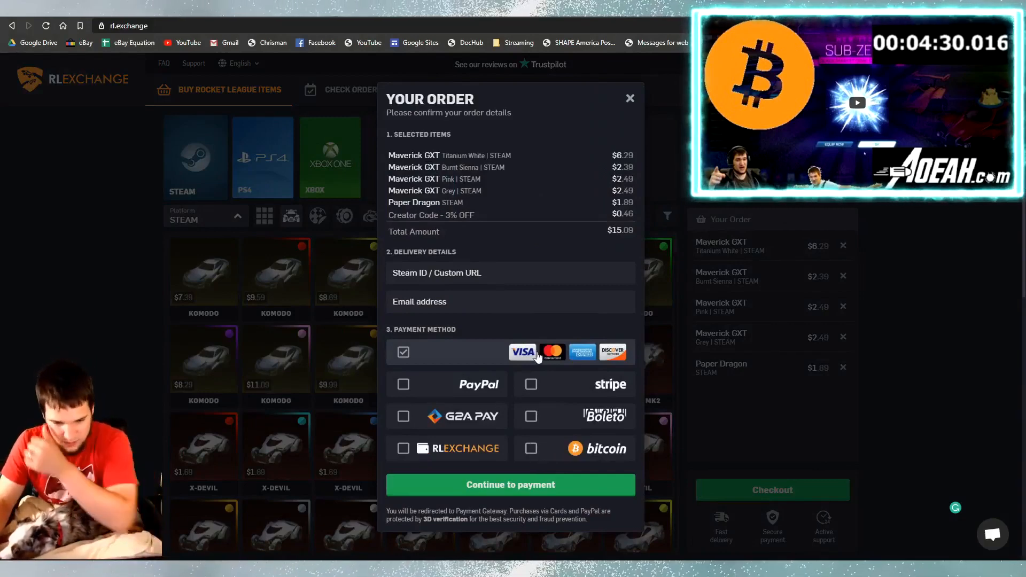
{"action": "left_click", "coordinate": [403, 383]}
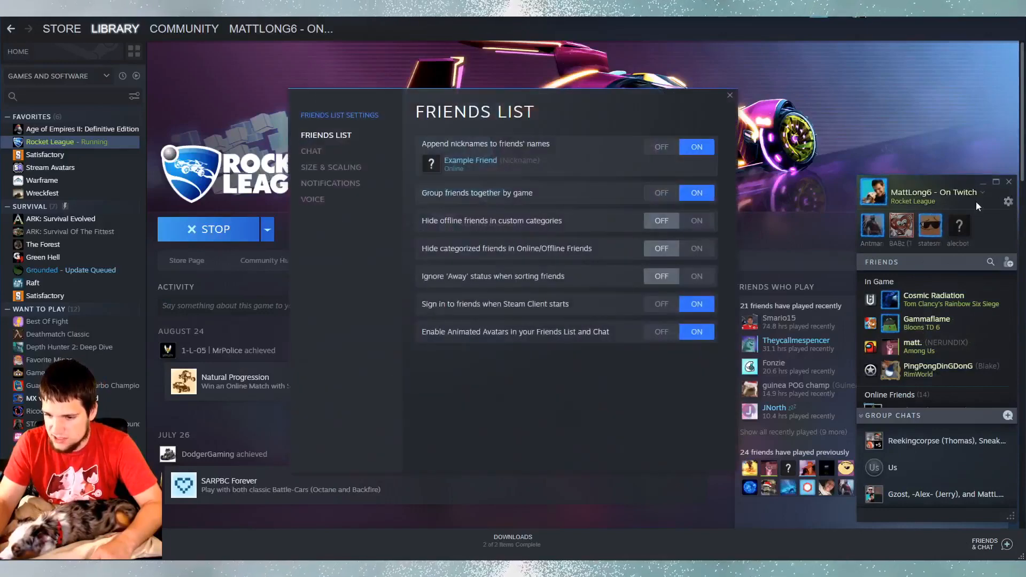
{"action": "mouse_move", "coordinate": [700, 113]}
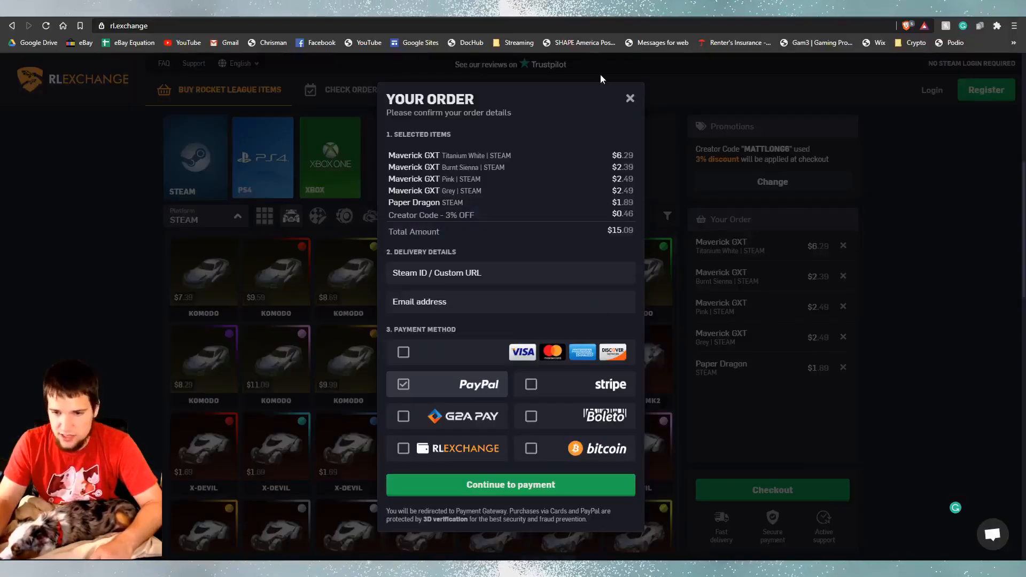
{"action": "left_click", "coordinate": [630, 99]}
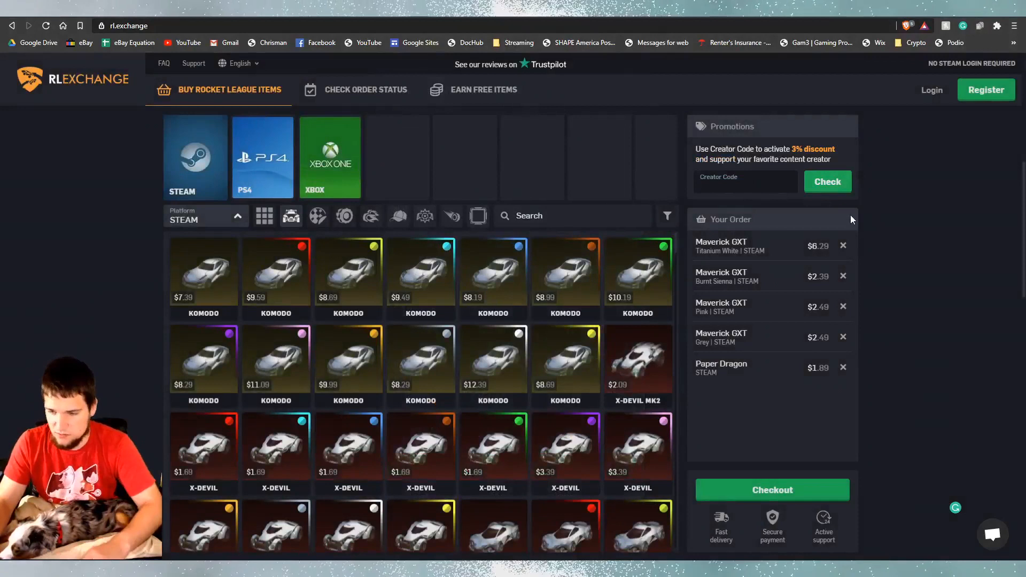
{"action": "mouse_move", "coordinate": [879, 243]}
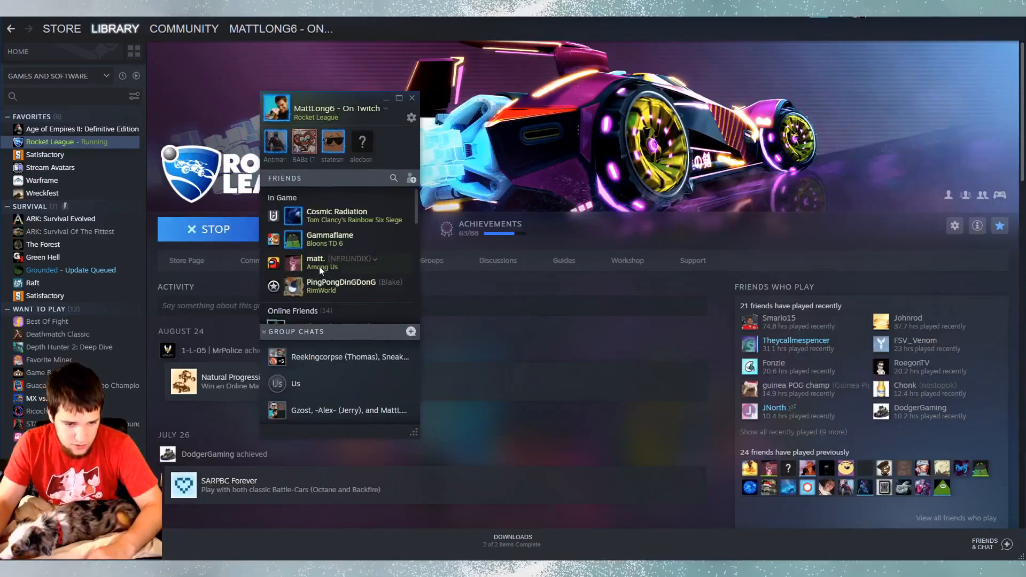
Step: Change the Steam profile name to 'BobTheLooser' and confirm it
{"action": "left_click", "coordinate": [411, 118]}
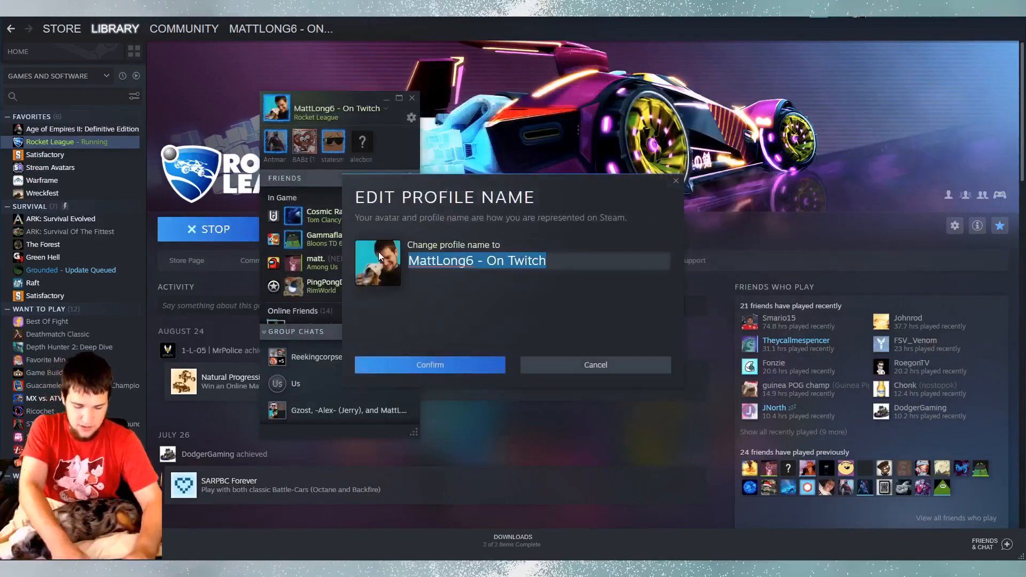
{"action": "type", "text": "BobTh"}
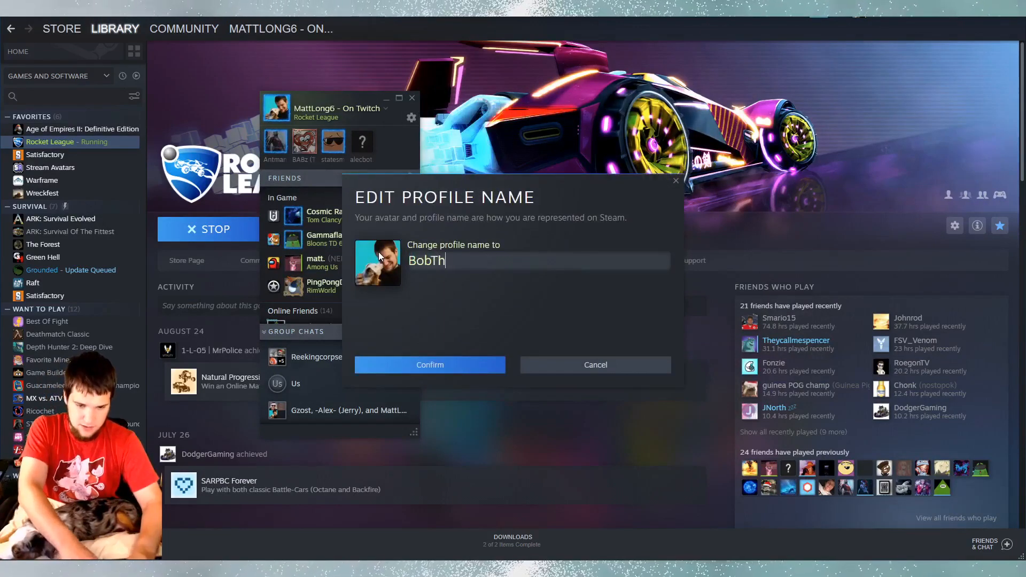
{"action": "type", "text": "eLooser"}
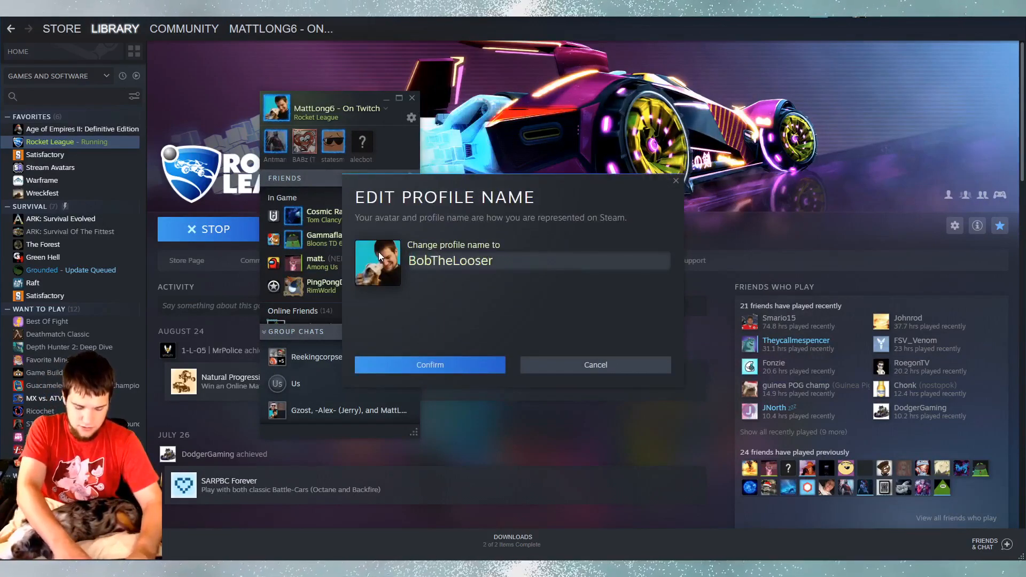
{"action": "left_click", "coordinate": [430, 364]}
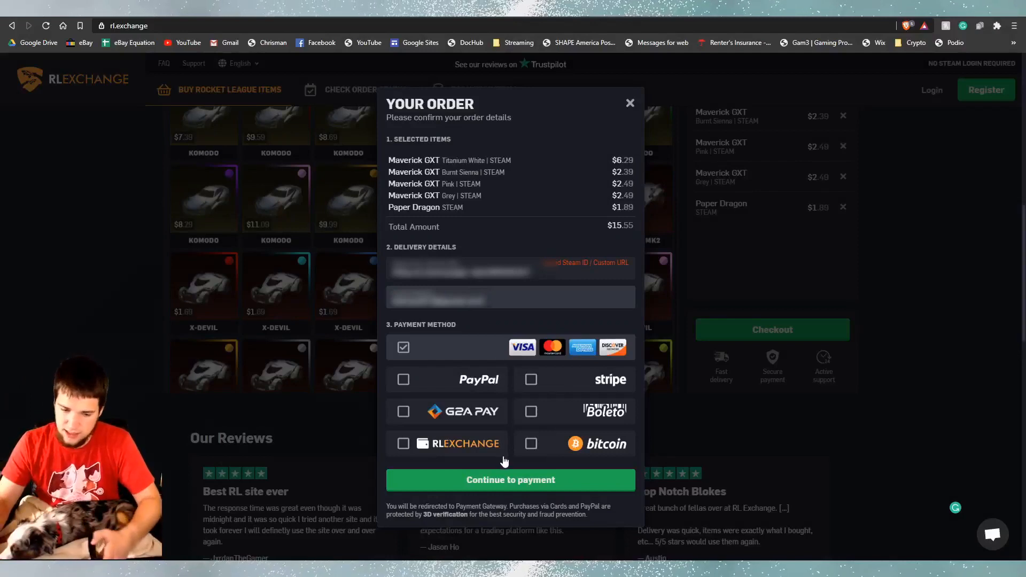
{"action": "left_click", "coordinate": [510, 480]}
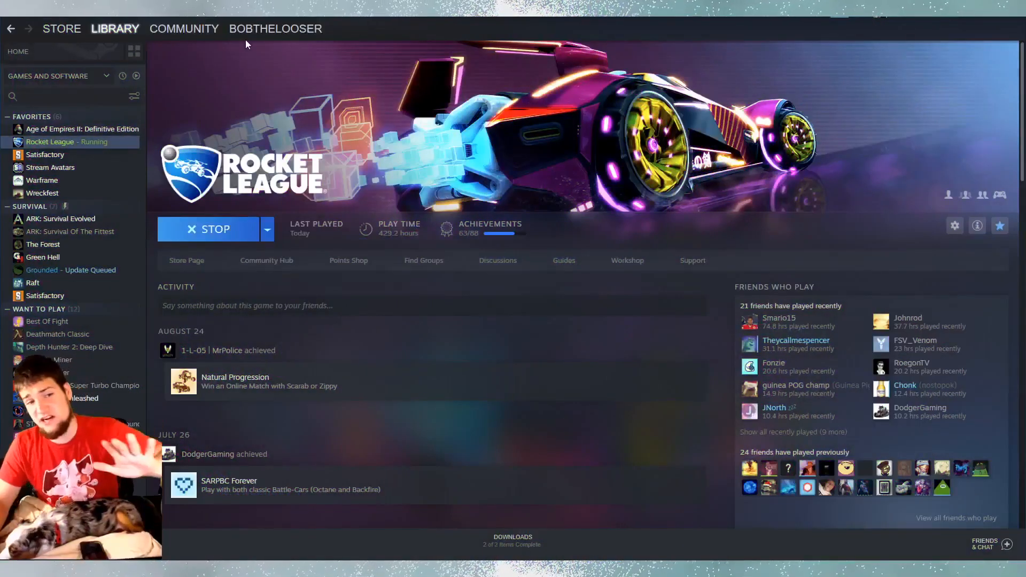
Step: Go to your own Steam profile page and copy its URL
{"action": "left_click", "coordinate": [275, 28]}
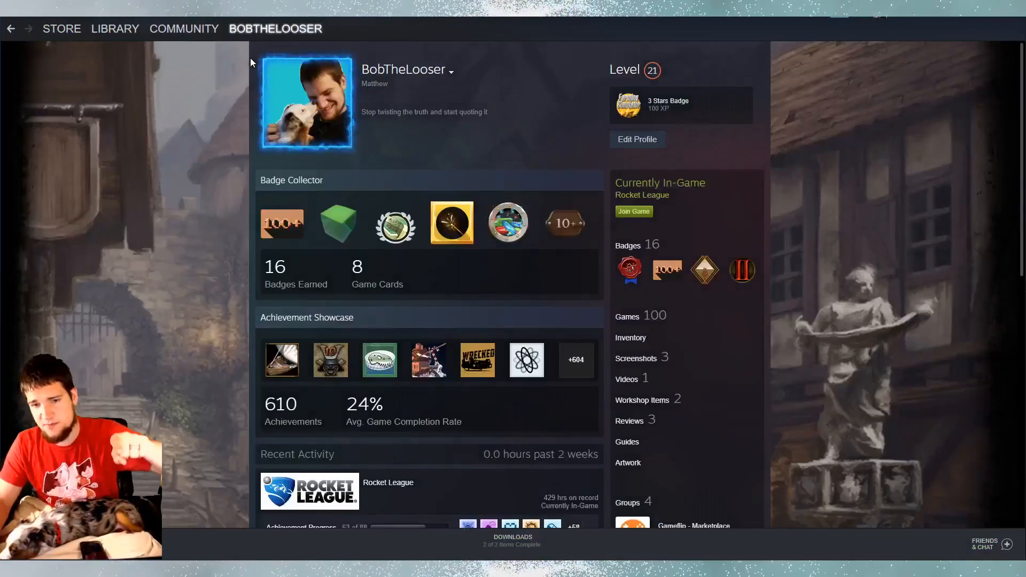
{"action": "right_click", "coordinate": [306, 105]}
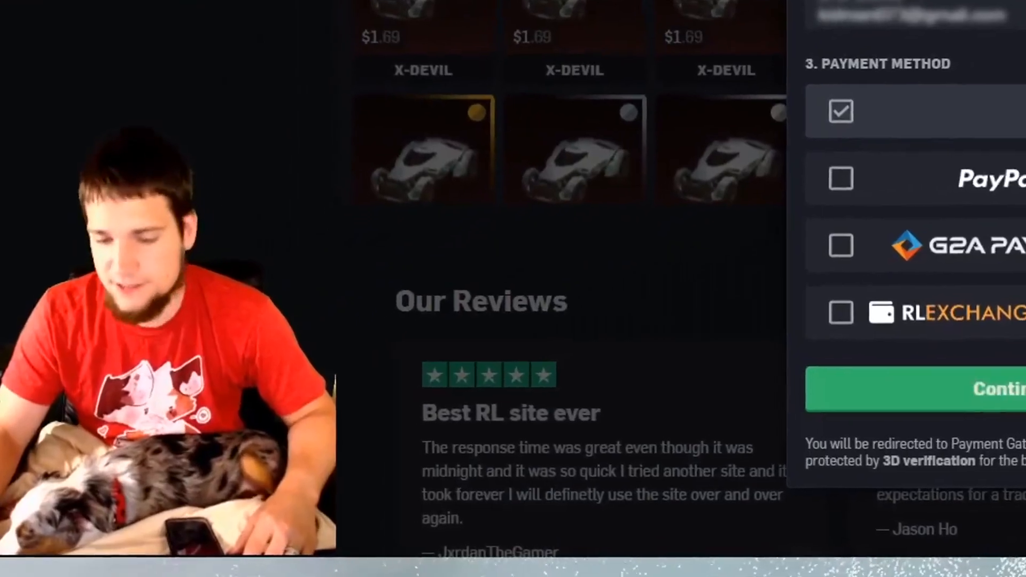
Step: Continue to Stripe and pay $15.55 by card for the order
{"action": "left_click", "coordinate": [994, 388]}
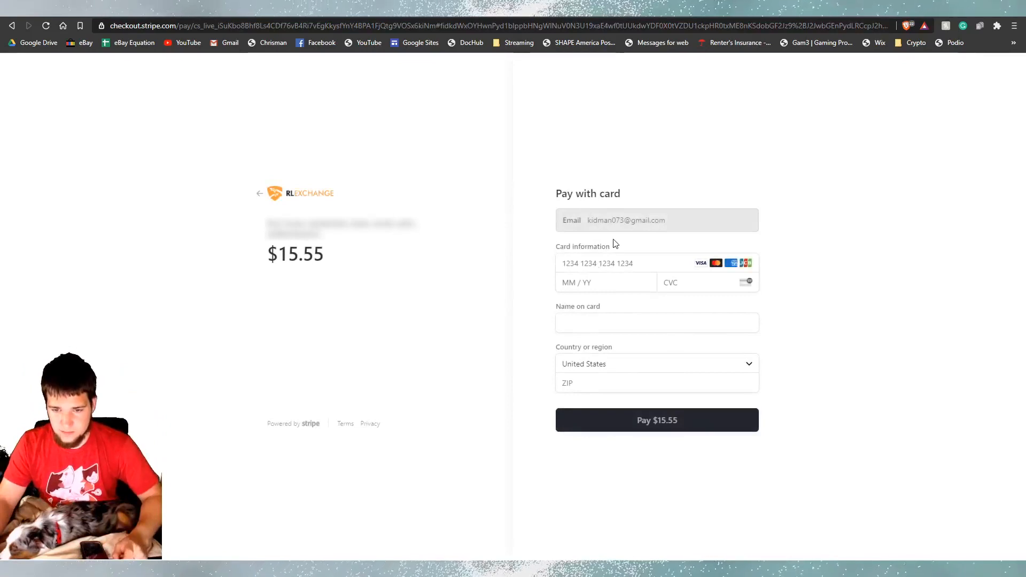
{"action": "mouse_move", "coordinate": [844, 329]}
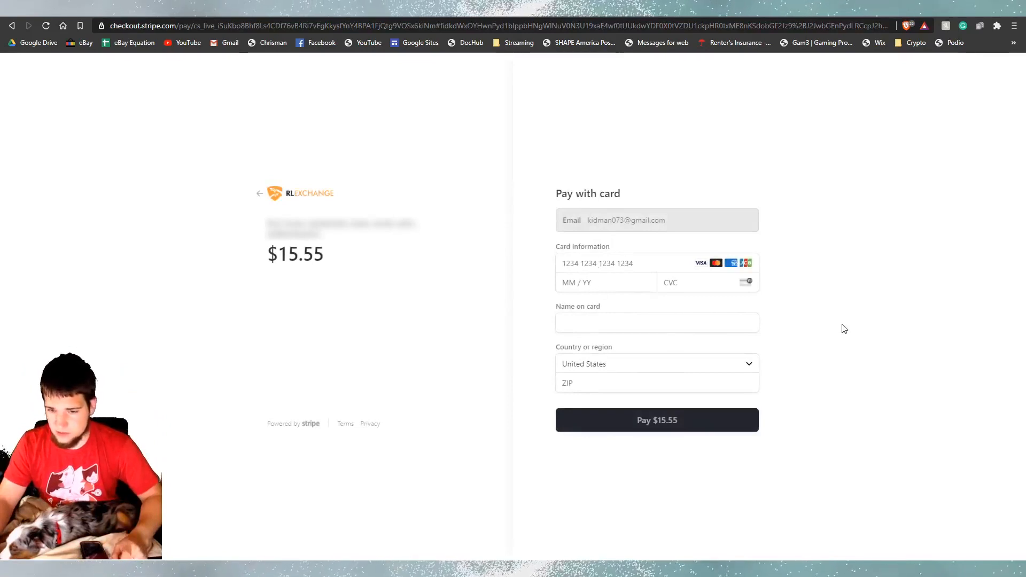
{"action": "left_click", "coordinate": [656, 420]}
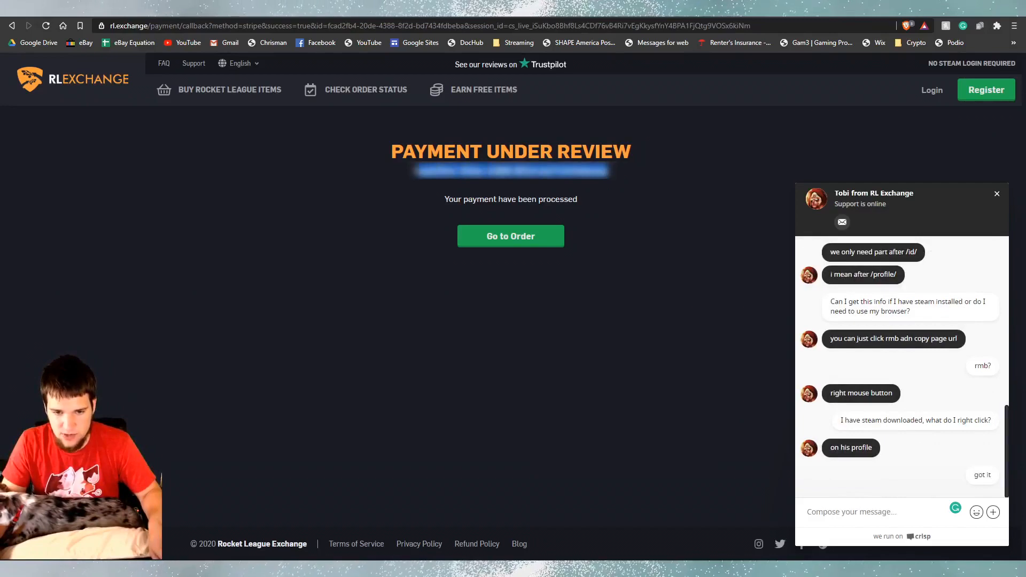
{"action": "mouse_move", "coordinate": [510, 236]}
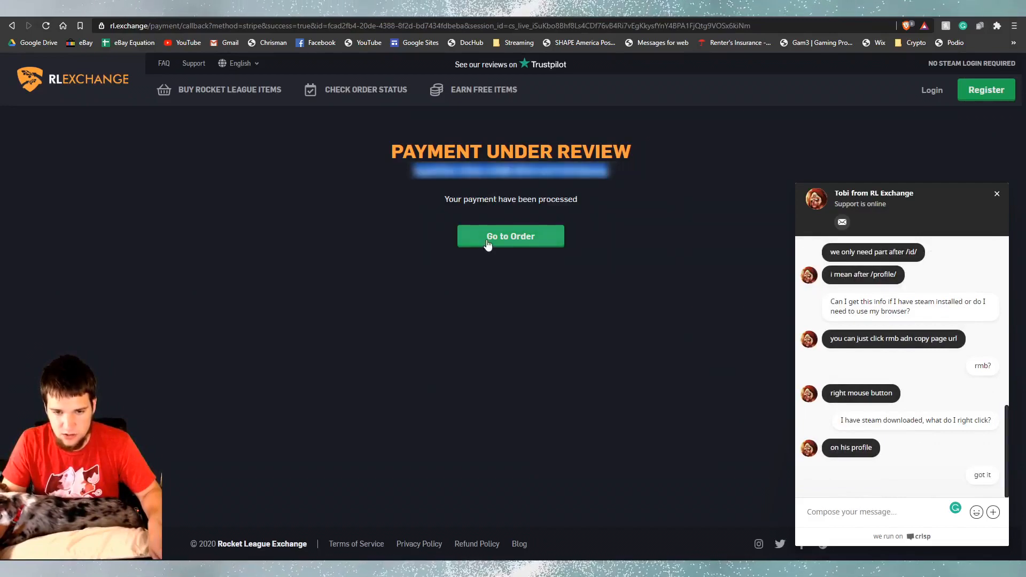
Step: Go to the order status page listing the five items under payment verification
{"action": "left_click", "coordinate": [511, 236]}
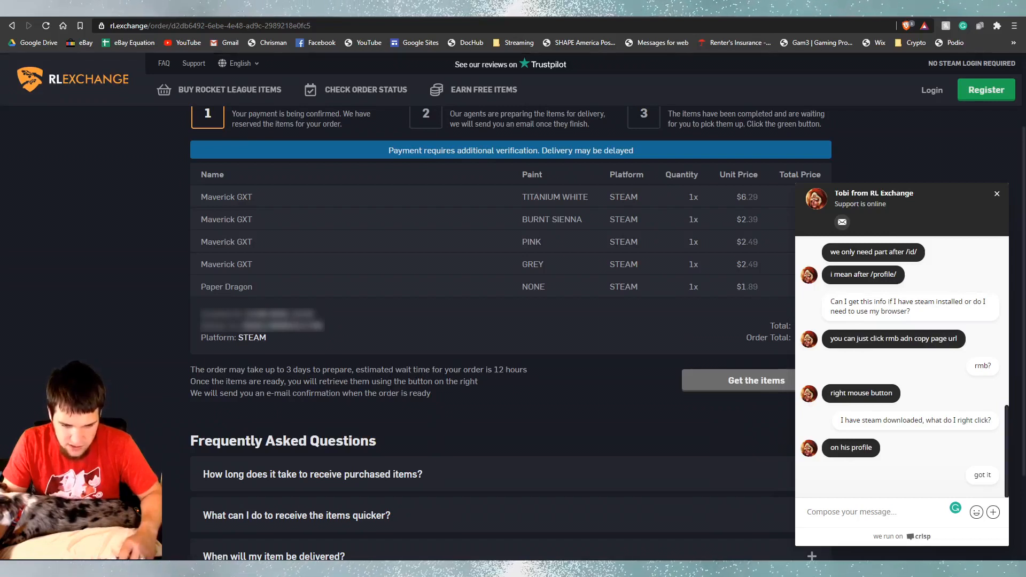
{"action": "mouse_move", "coordinate": [203, 410]}
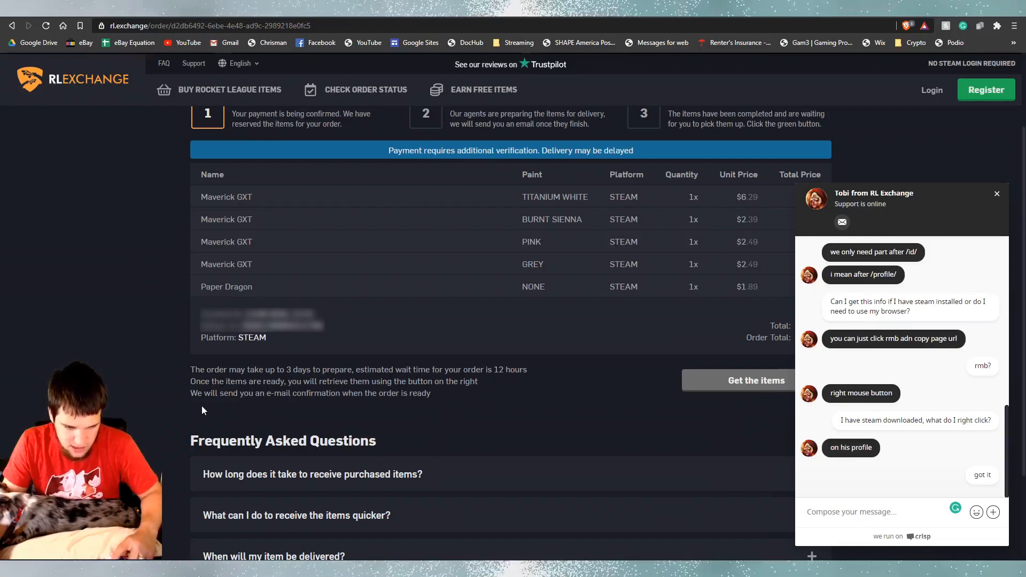
{"action": "mouse_move", "coordinate": [346, 404]}
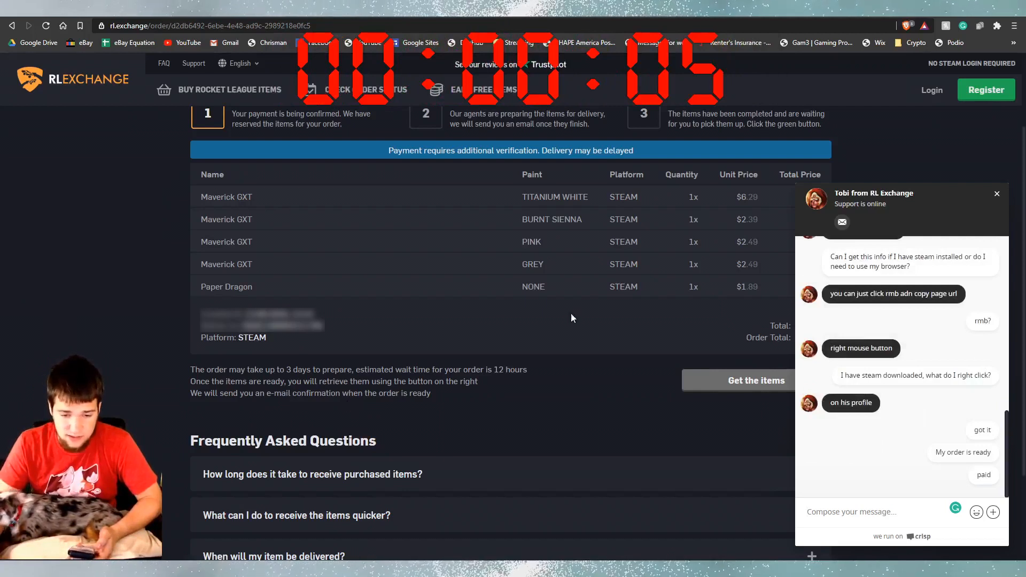
{"action": "mouse_move", "coordinate": [523, 390]}
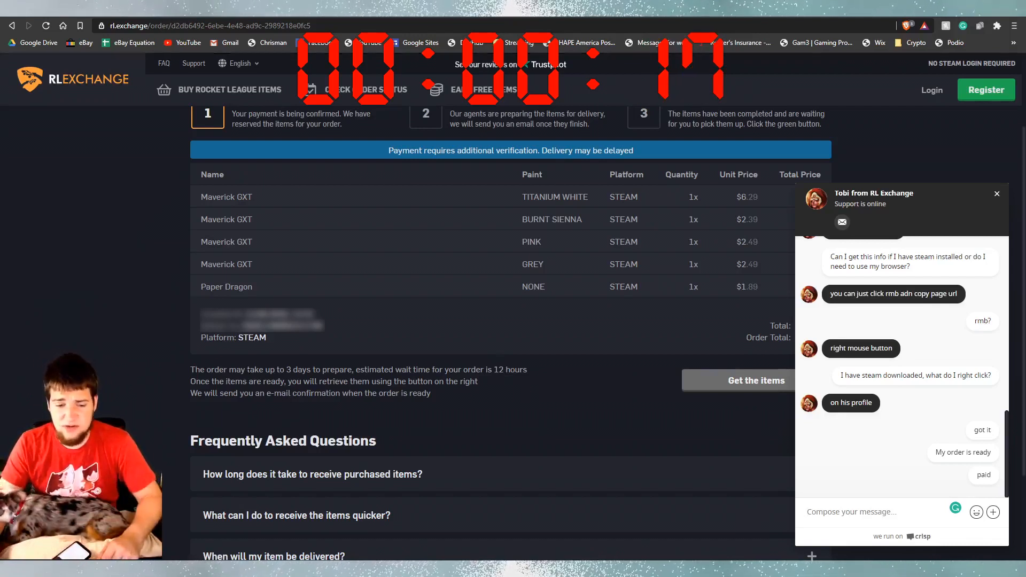
{"action": "mouse_move", "coordinate": [458, 403]}
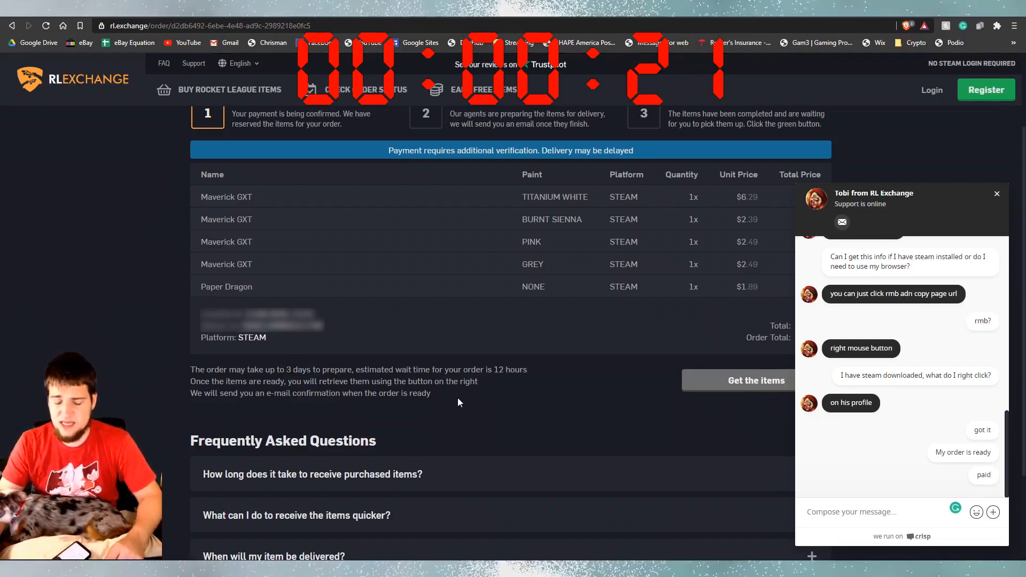
{"action": "mouse_move", "coordinate": [794, 473]}
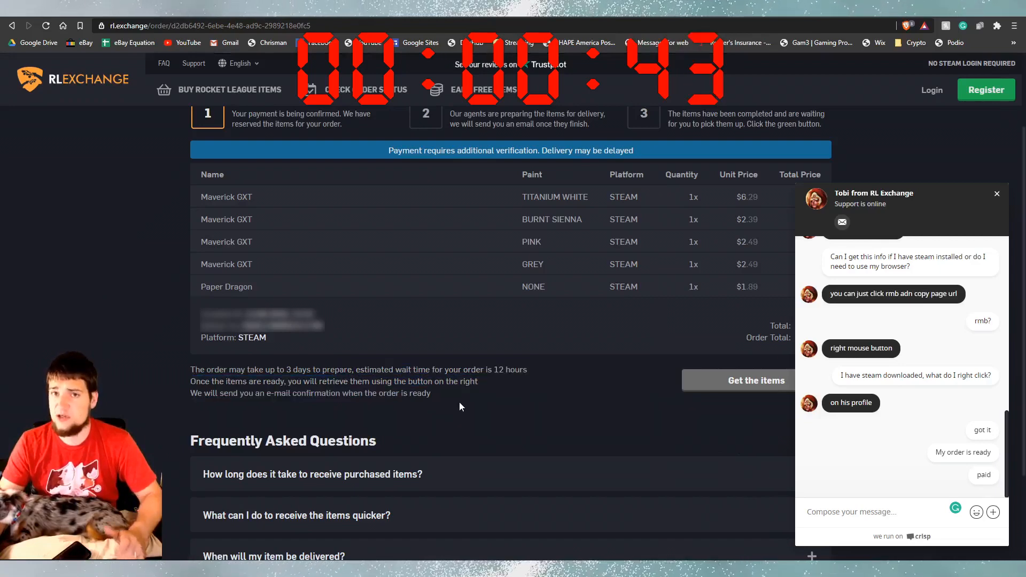
{"action": "scroll", "scroll_direction": "down", "scroll_amount": 3}
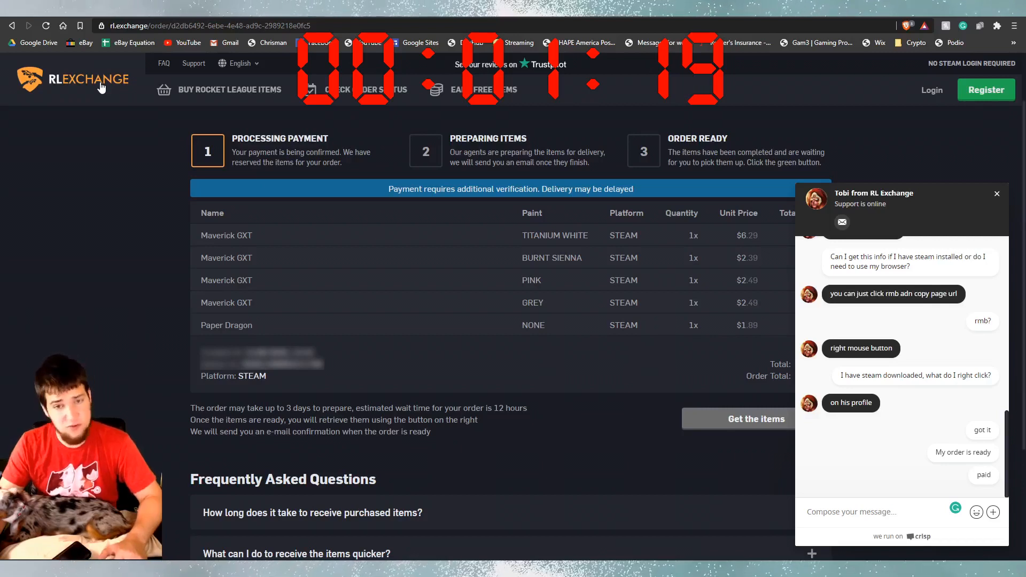
{"action": "mouse_move", "coordinate": [645, 296]}
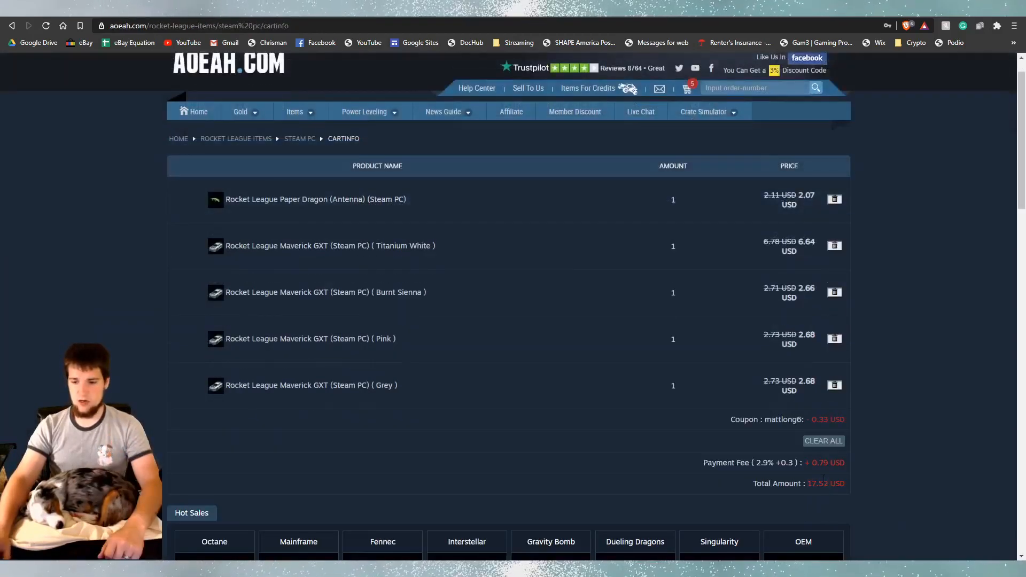
Step: Show the AOEAH cart with Paper Dragon and four Maverick GXT paints at 17.52 USD
{"action": "double_click", "coordinate": [817, 483]}
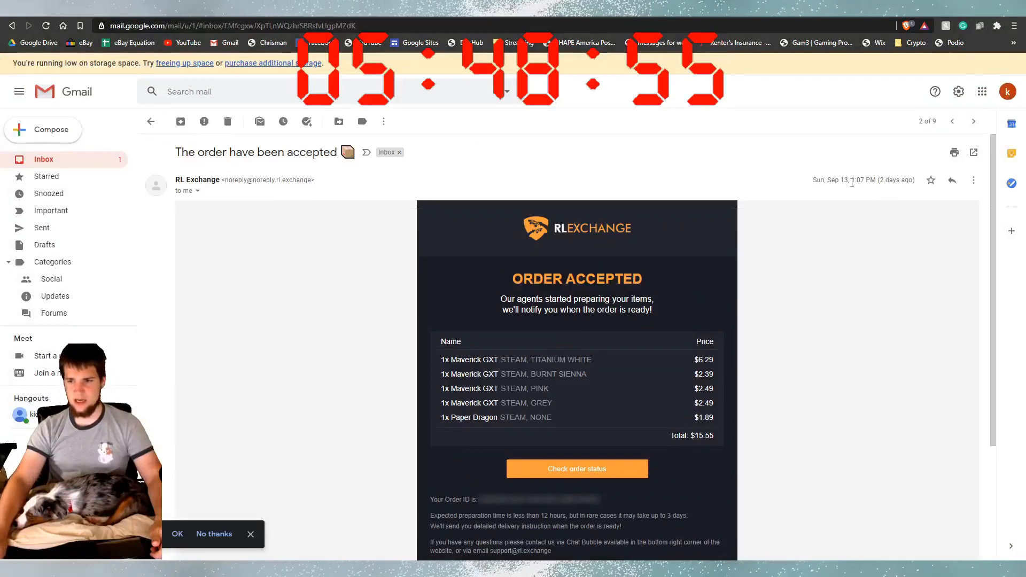
Step: Read the RL Exchange 'order is ready' email, then bring up the chat transcript email
{"action": "left_click", "coordinate": [151, 122]}
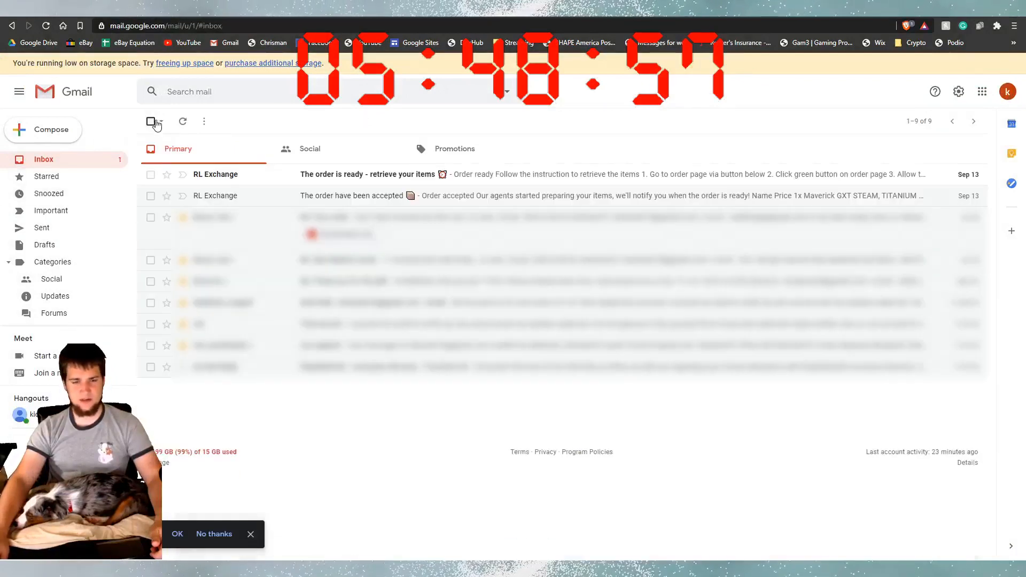
{"action": "left_click", "coordinate": [366, 174]}
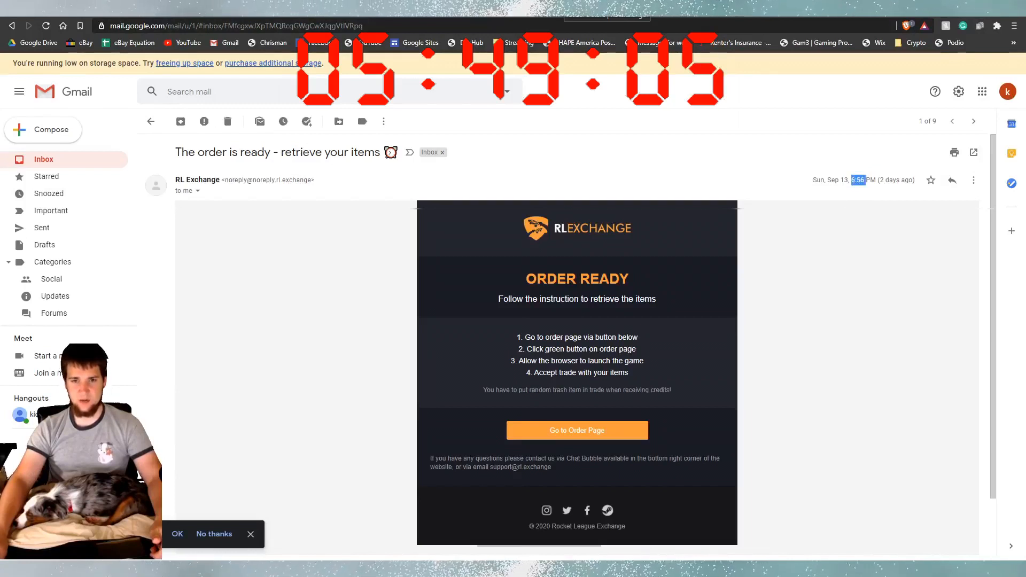
{"action": "left_click", "coordinate": [576, 429]}
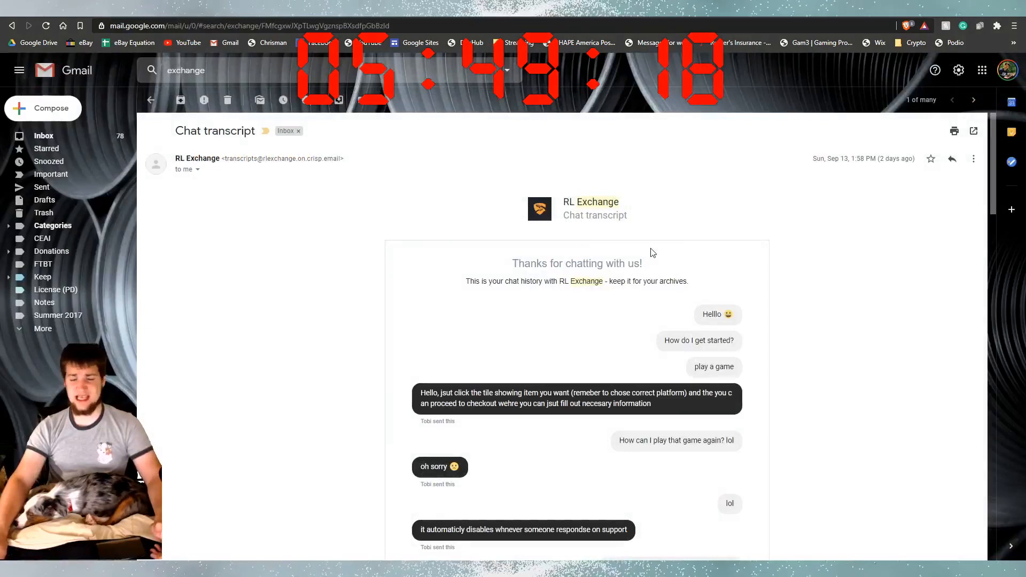
{"action": "double_click", "coordinate": [594, 215]}
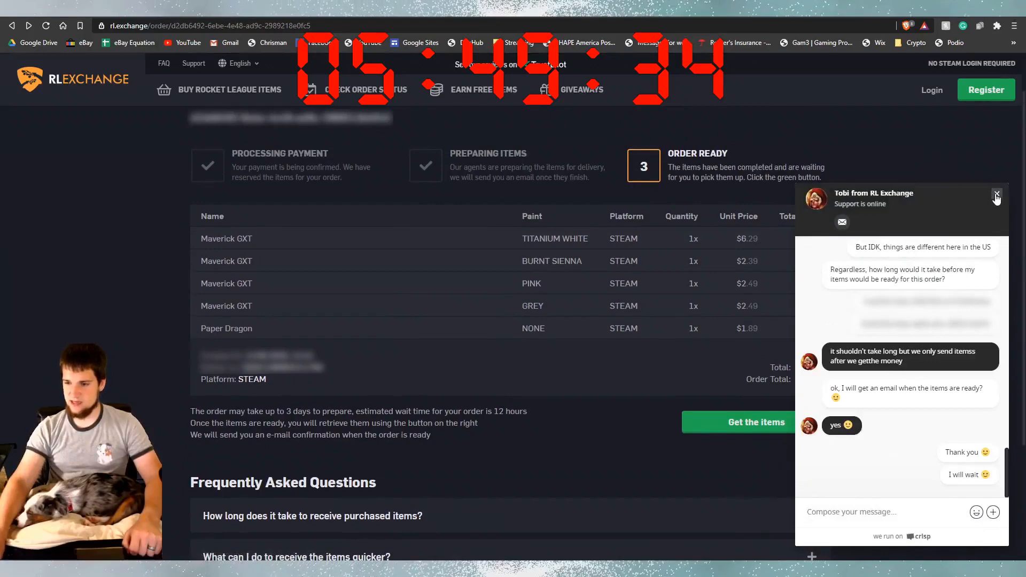
Step: Close the support chat, start the in-game exchange and let the site launch the Steam client
{"action": "left_click", "coordinate": [996, 195]}
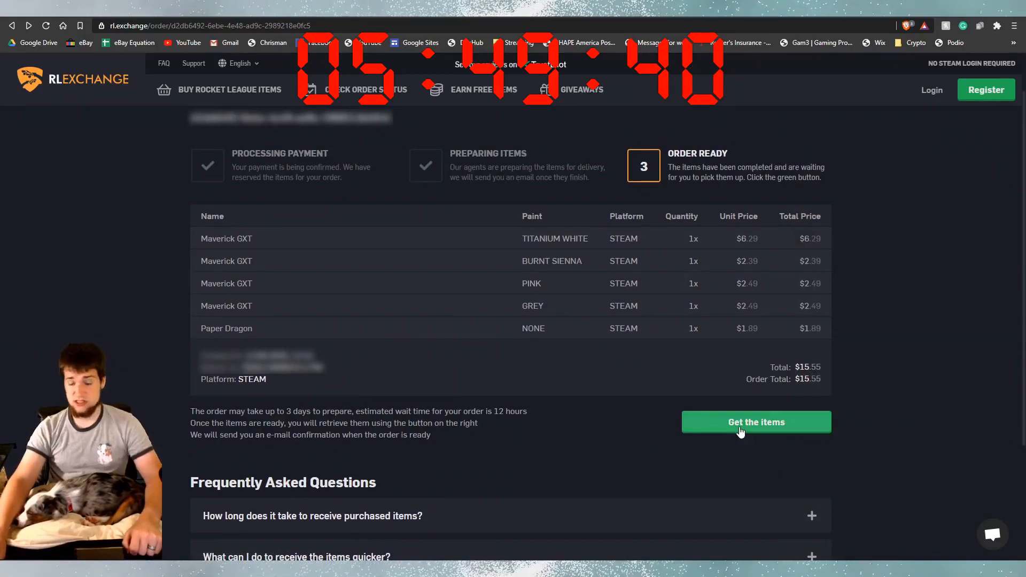
{"action": "left_click", "coordinate": [755, 421]}
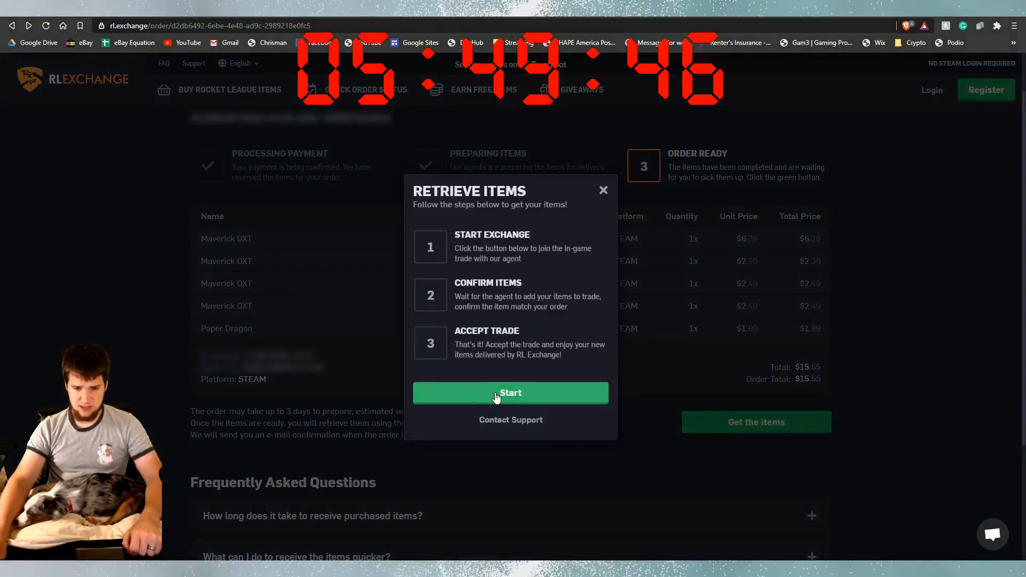
{"action": "left_click", "coordinate": [510, 392]}
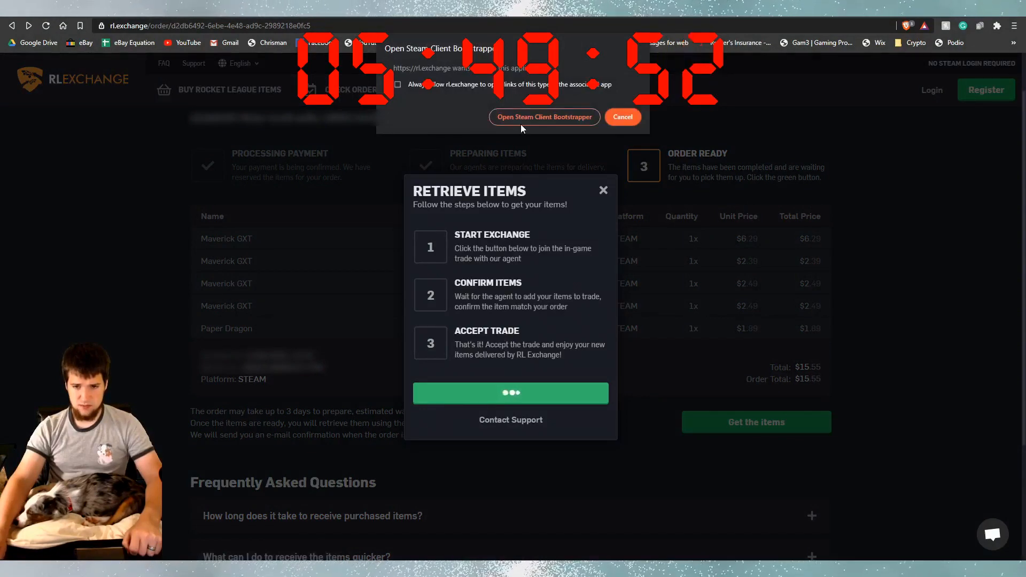
{"action": "left_click", "coordinate": [544, 116]}
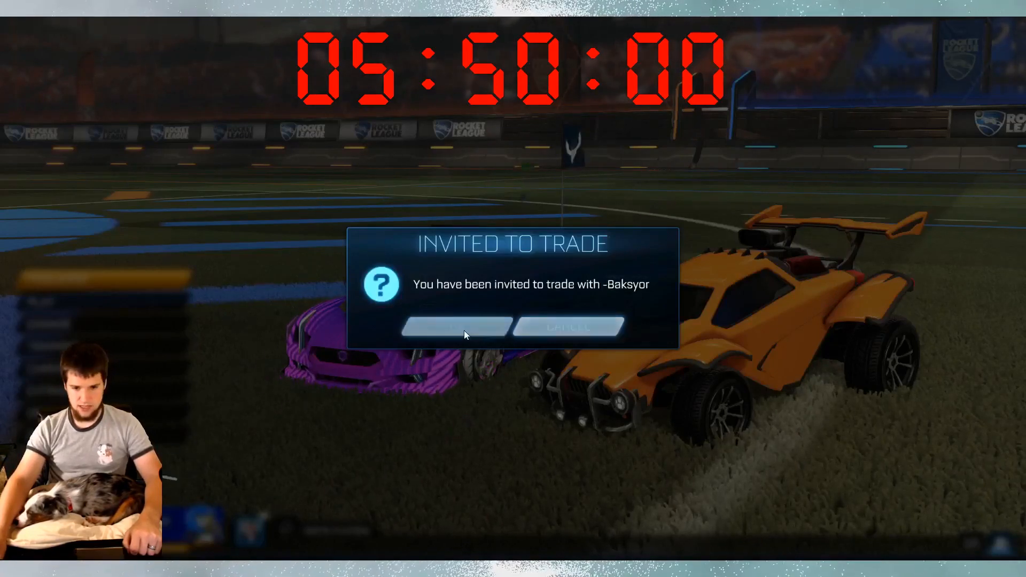
Step: Accept the agent's trade and acknowledge the new Maverick GXT and Paper Dragon items
{"action": "left_click", "coordinate": [452, 327]}
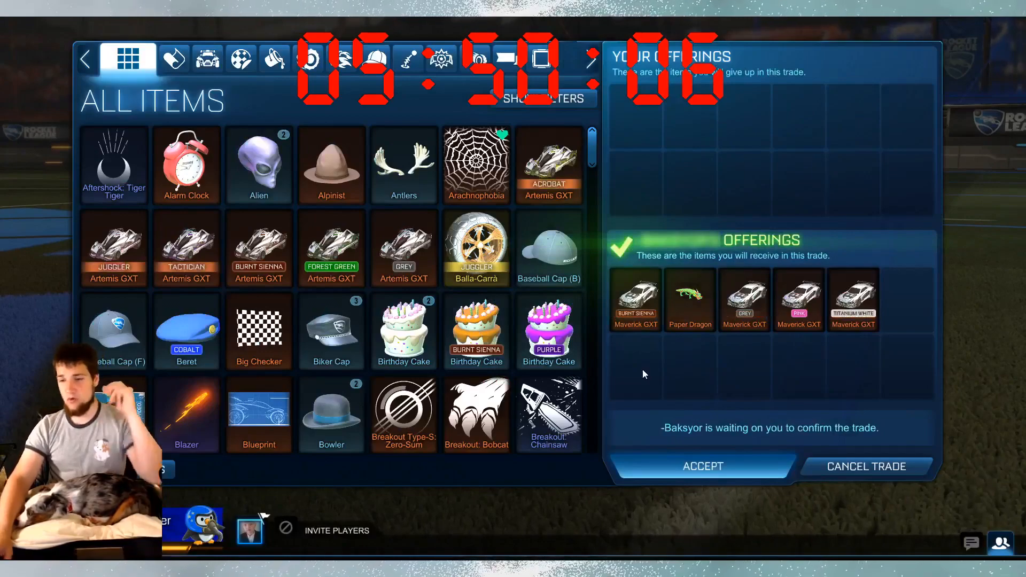
{"action": "left_click", "coordinate": [702, 466]}
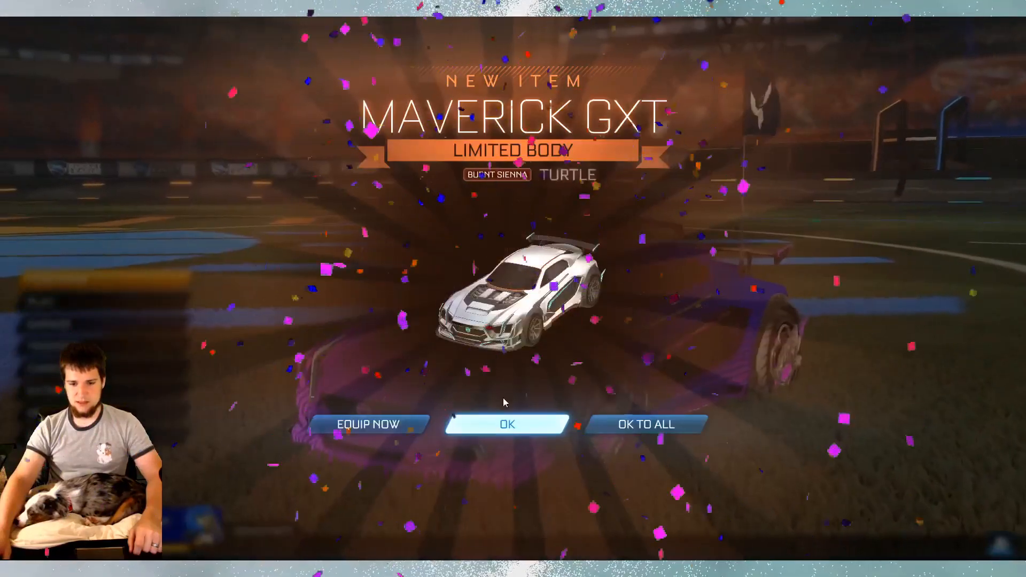
{"action": "left_click", "coordinate": [507, 425]}
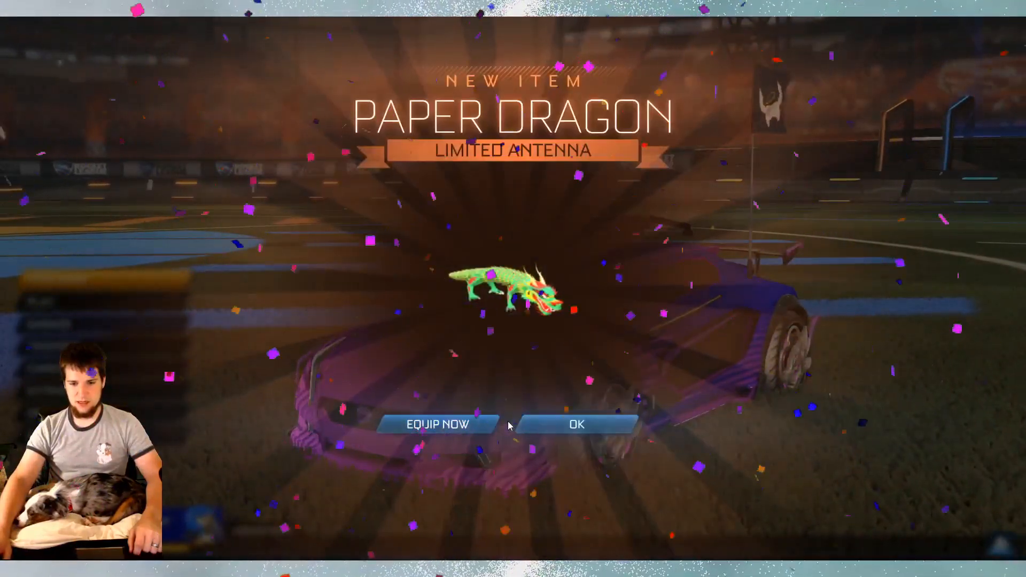
{"action": "left_click", "coordinate": [574, 424]}
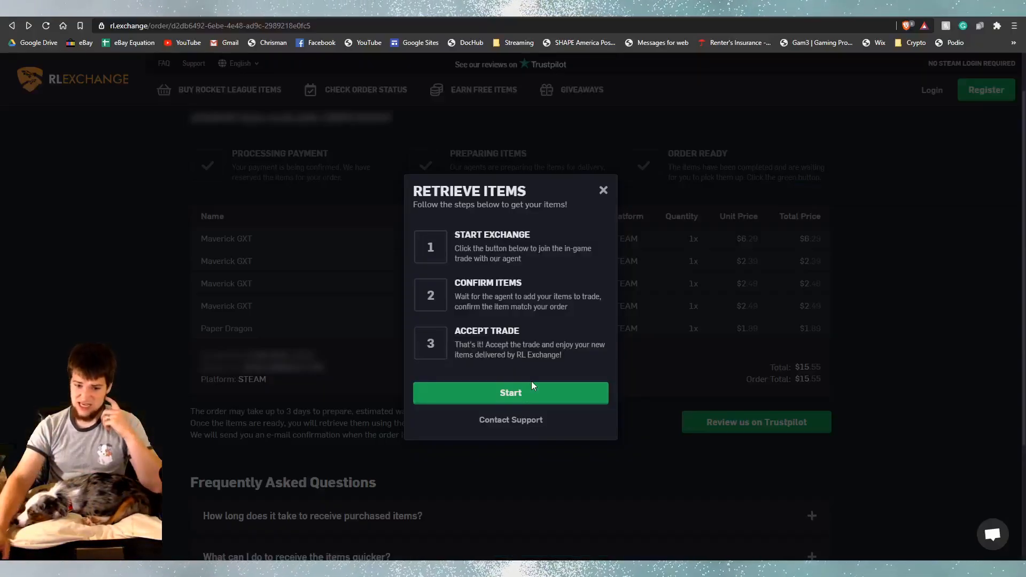
Step: Restart the in-game exchange, then dismiss the Retrieve Items steps
{"action": "left_click", "coordinate": [511, 392]}
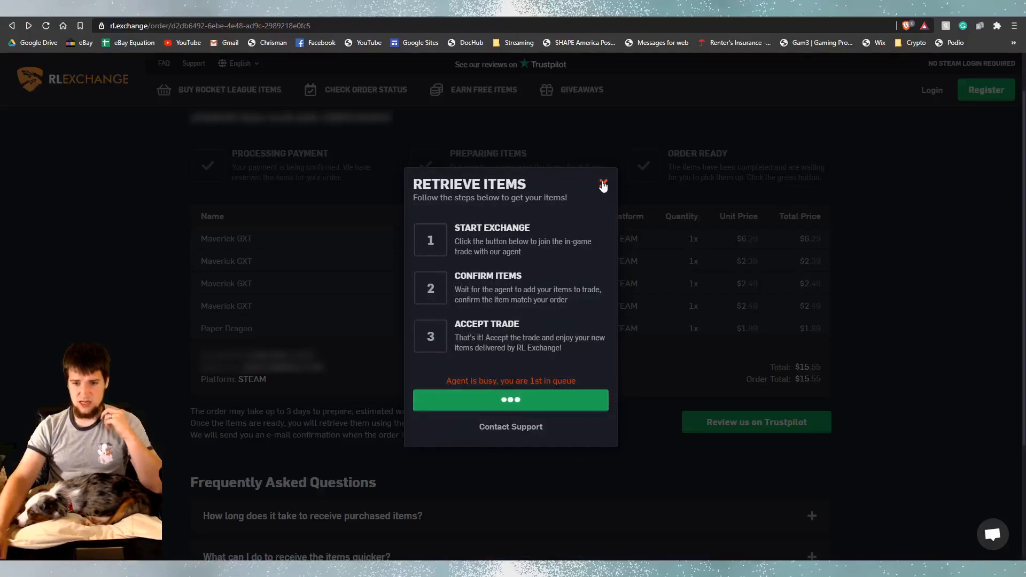
{"action": "left_click", "coordinate": [601, 185]}
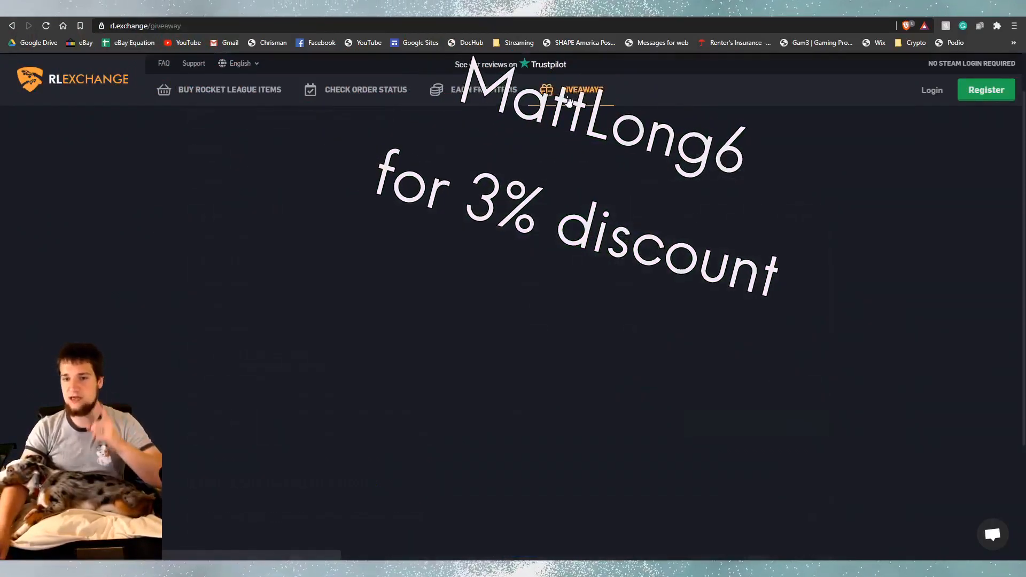
Step: Browse the giveaways list and check the Crimson Zomba giveaway's paid entry option
{"action": "left_click", "coordinate": [581, 89]}
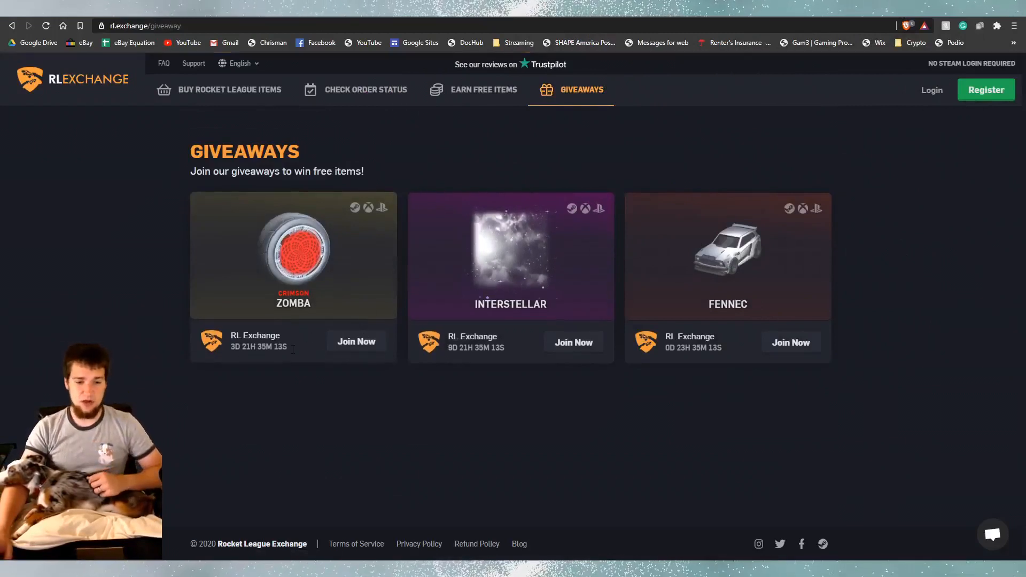
{"action": "left_click", "coordinate": [355, 342]}
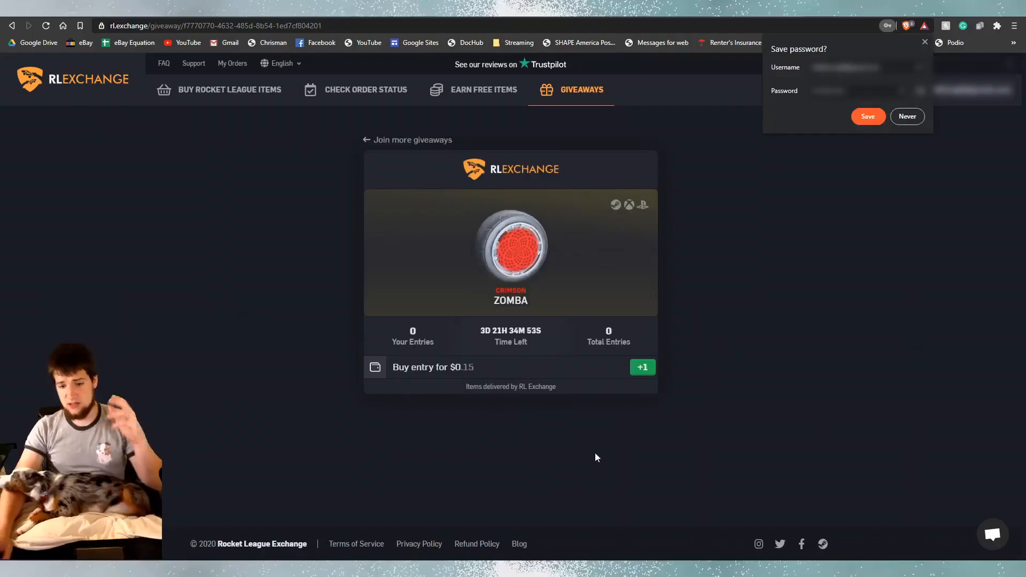
{"action": "left_click", "coordinate": [642, 367]}
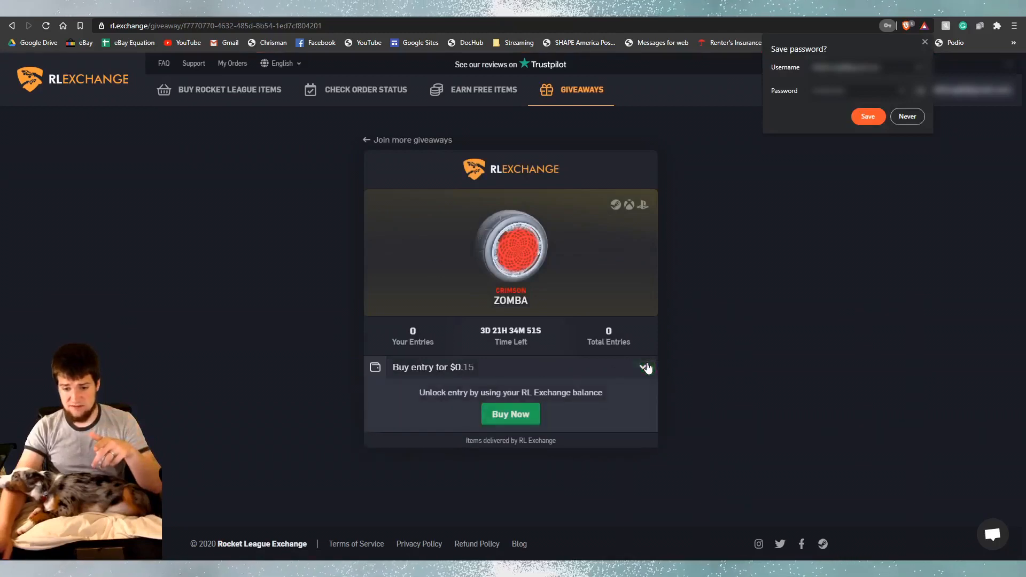
{"action": "left_click", "coordinate": [366, 139]}
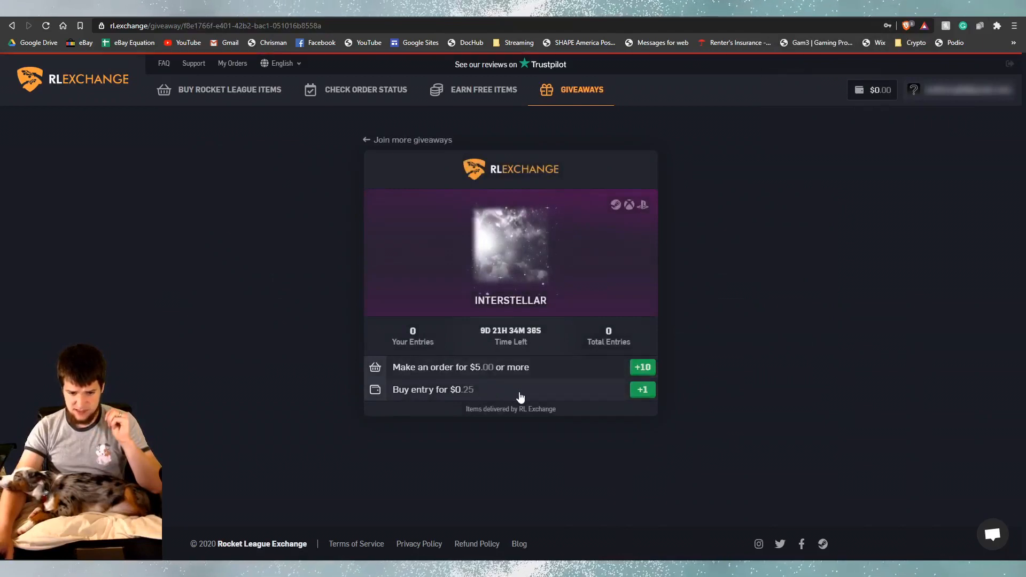
{"action": "mouse_move", "coordinate": [628, 376]}
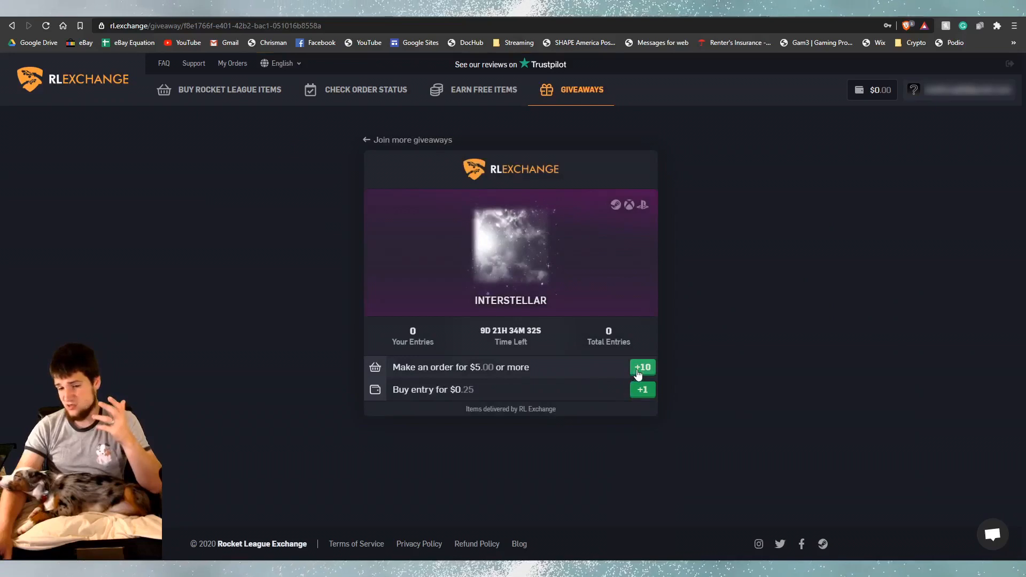
Step: Try the $5.00 order-based Interstellar entries, then like the Rocket League Plays video for a Fennec entry
{"action": "left_click", "coordinate": [642, 366]}
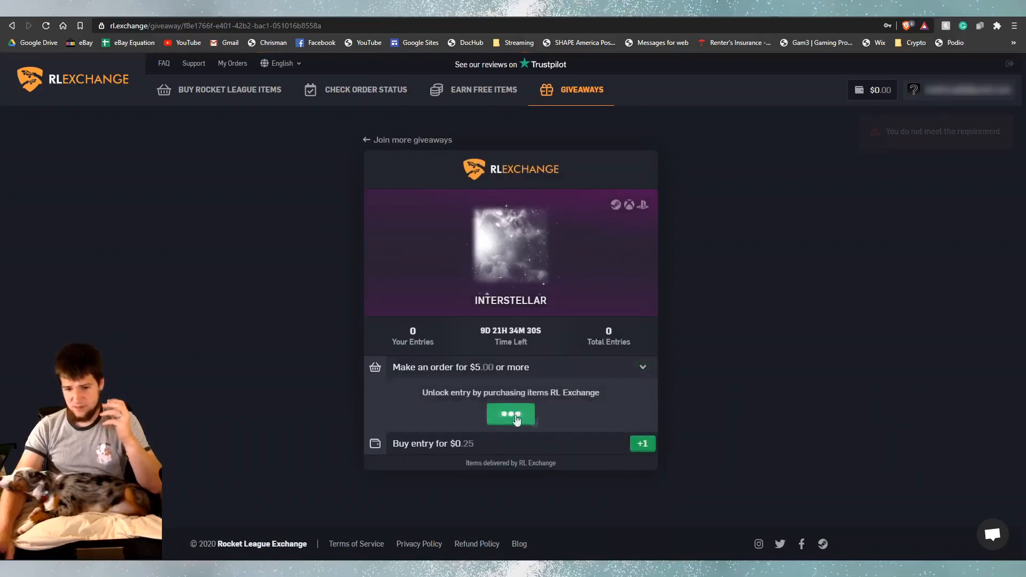
{"action": "left_click", "coordinate": [511, 413]}
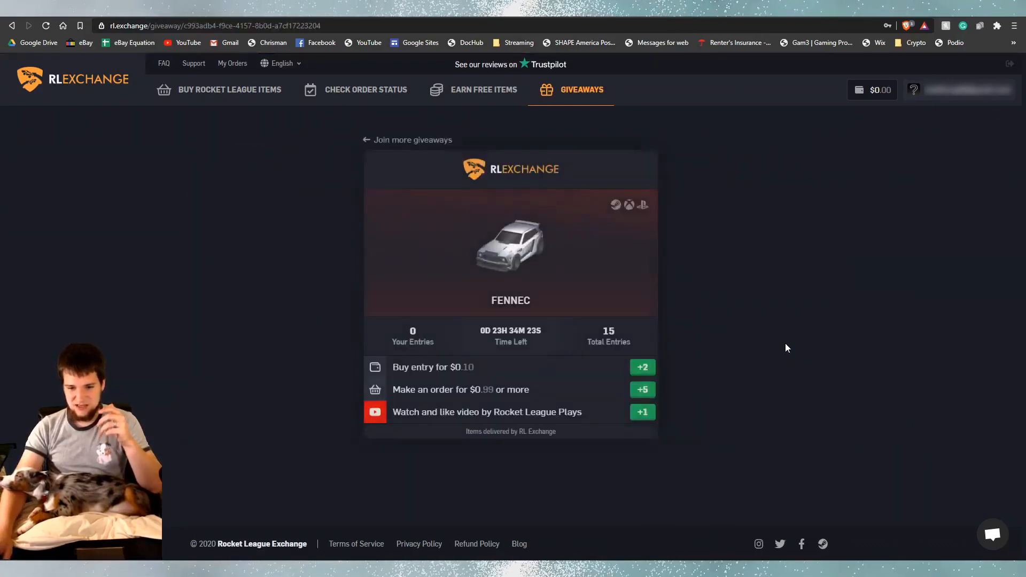
{"action": "mouse_move", "coordinate": [424, 399]}
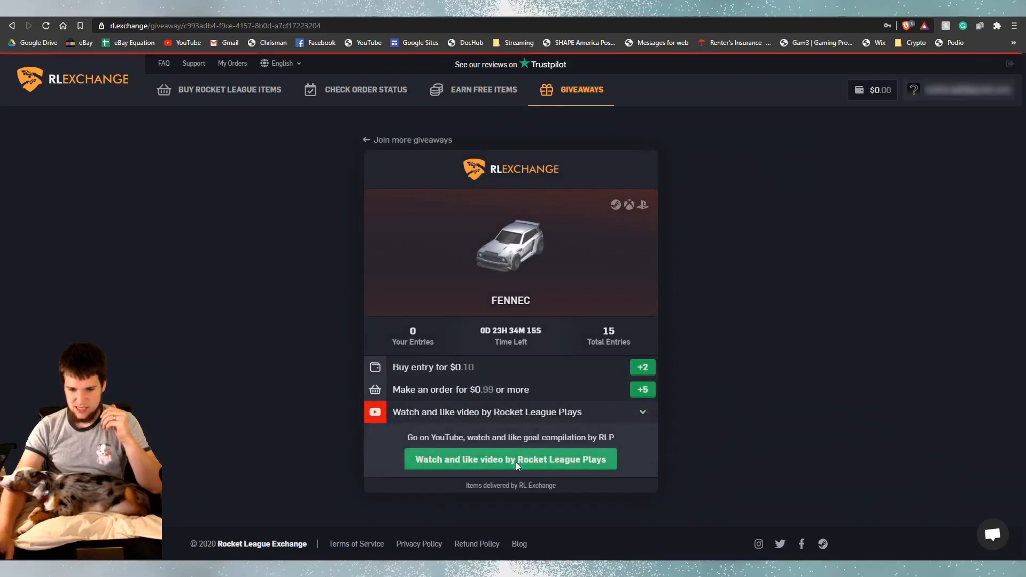
{"action": "left_click", "coordinate": [510, 459]}
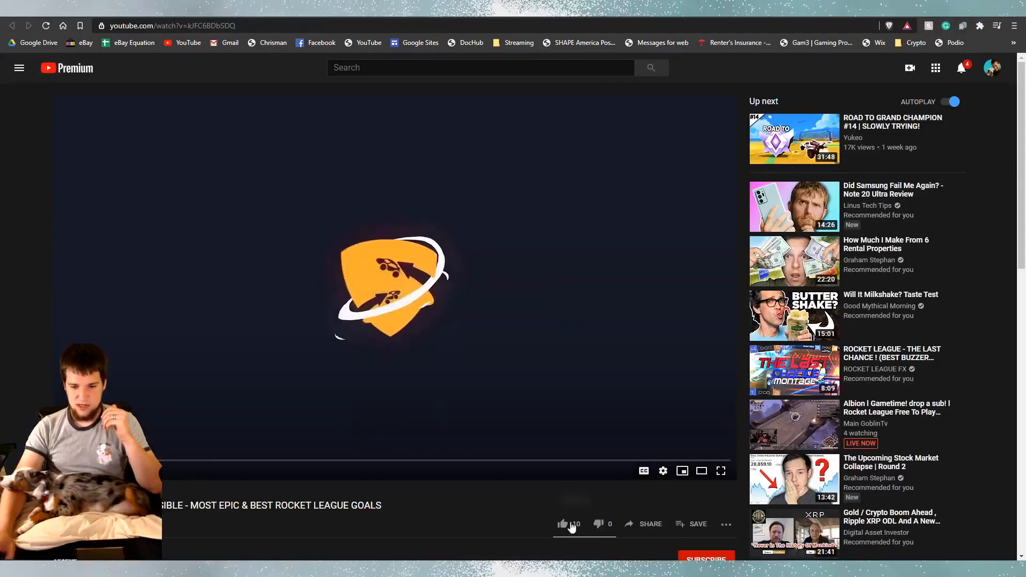
{"action": "left_click", "coordinate": [563, 524]}
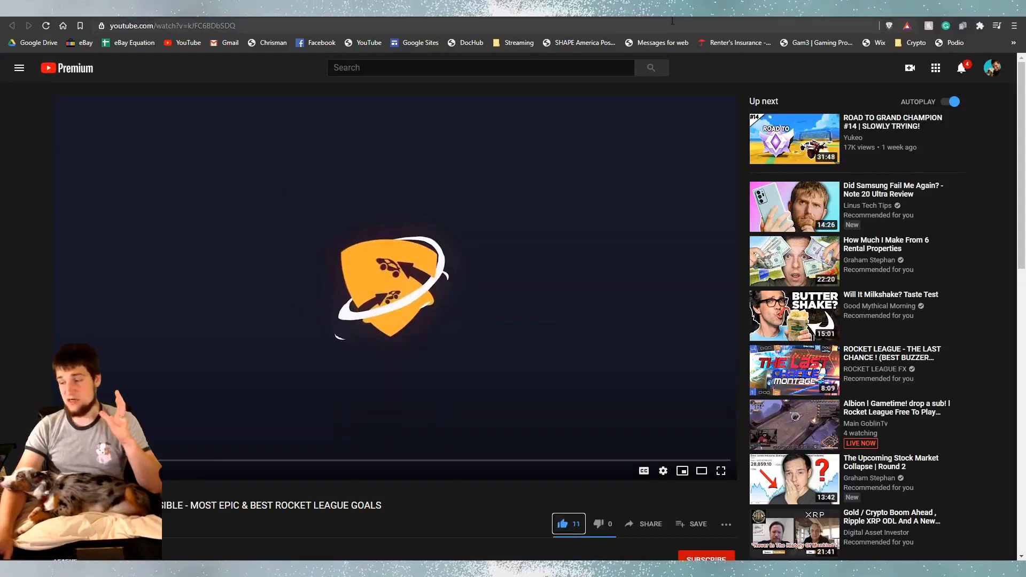